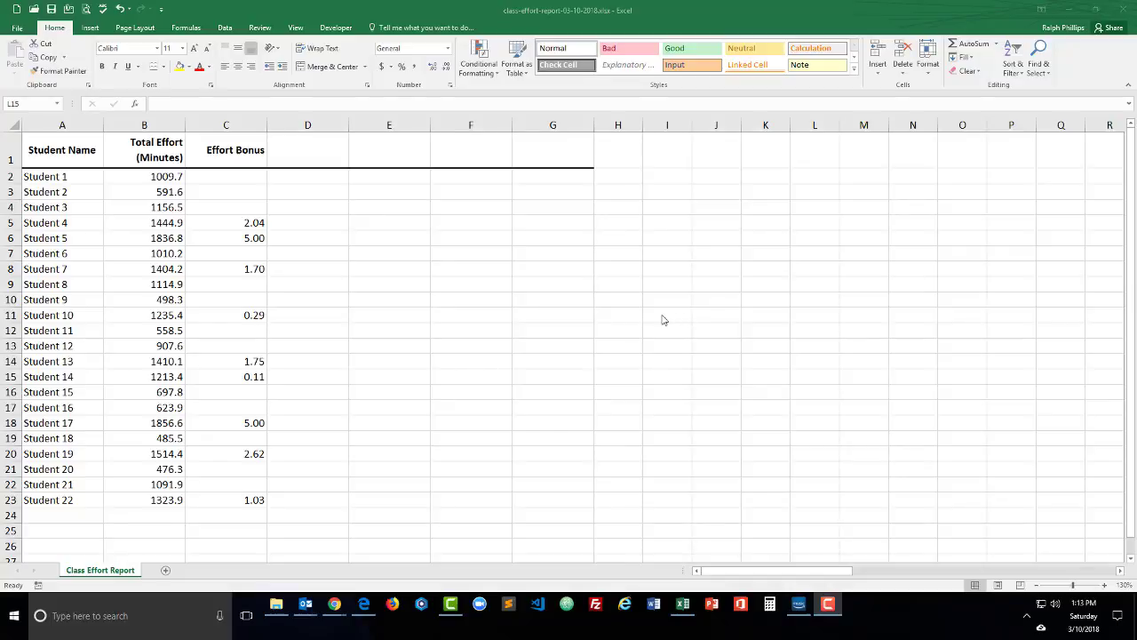
pyautogui.moveTo(470, 333)
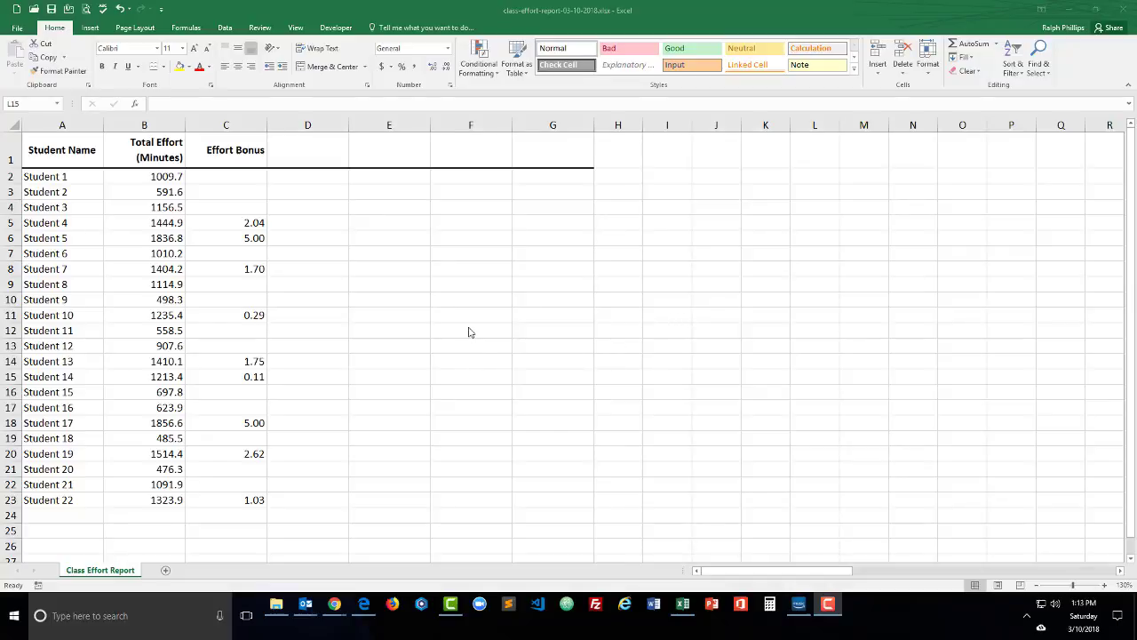
pyautogui.moveTo(296, 281)
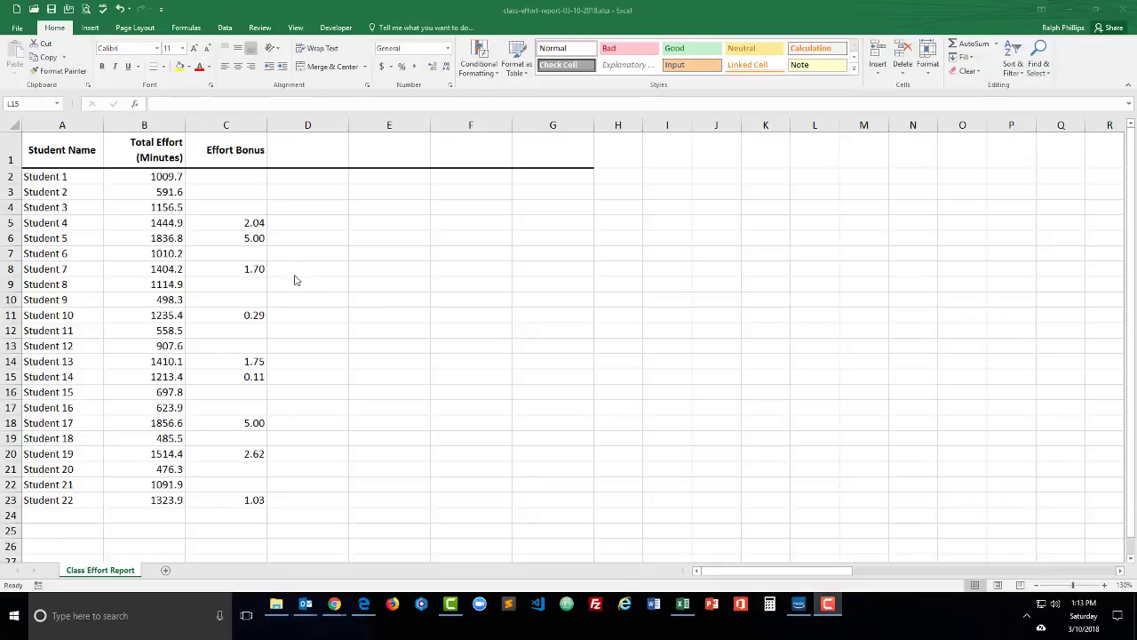
pyautogui.moveTo(155, 186)
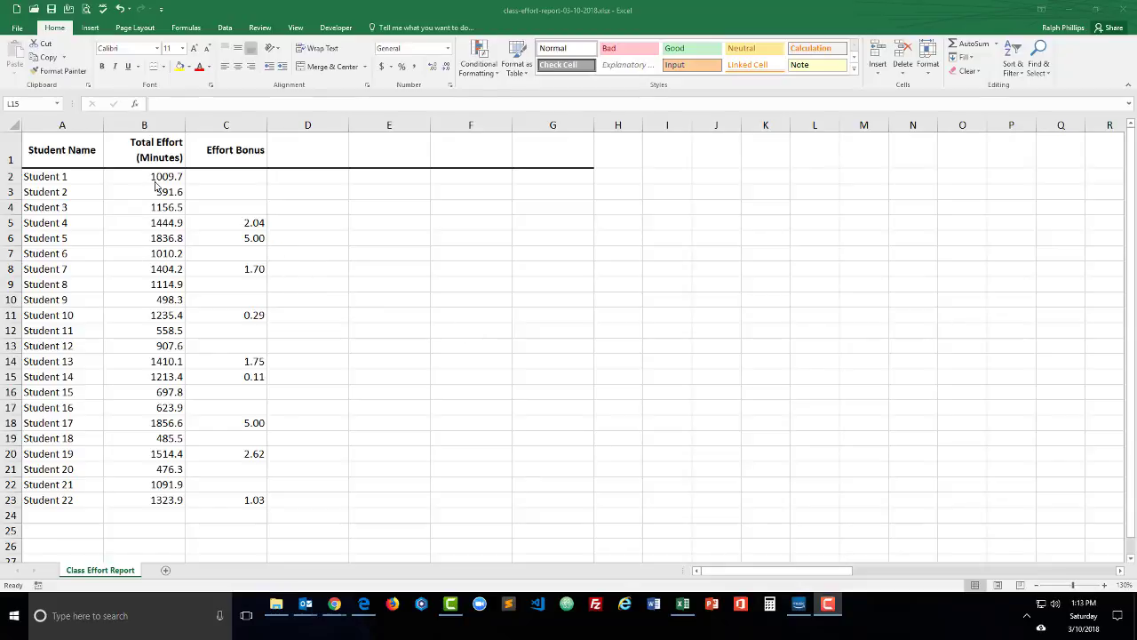
pyautogui.moveTo(157, 344)
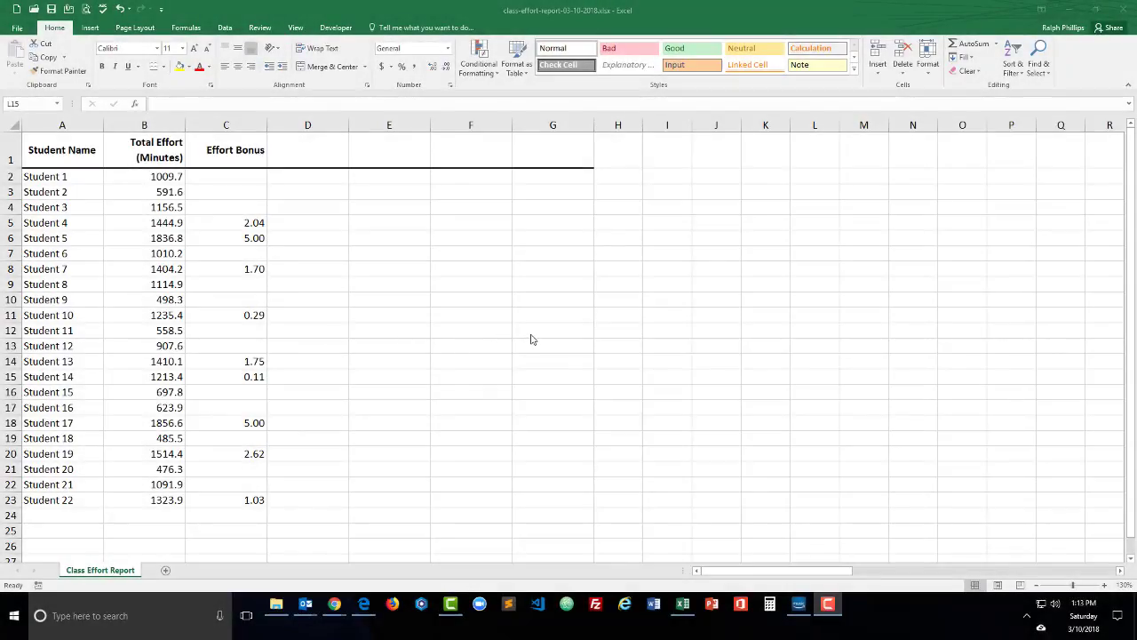
pyautogui.moveTo(483, 337)
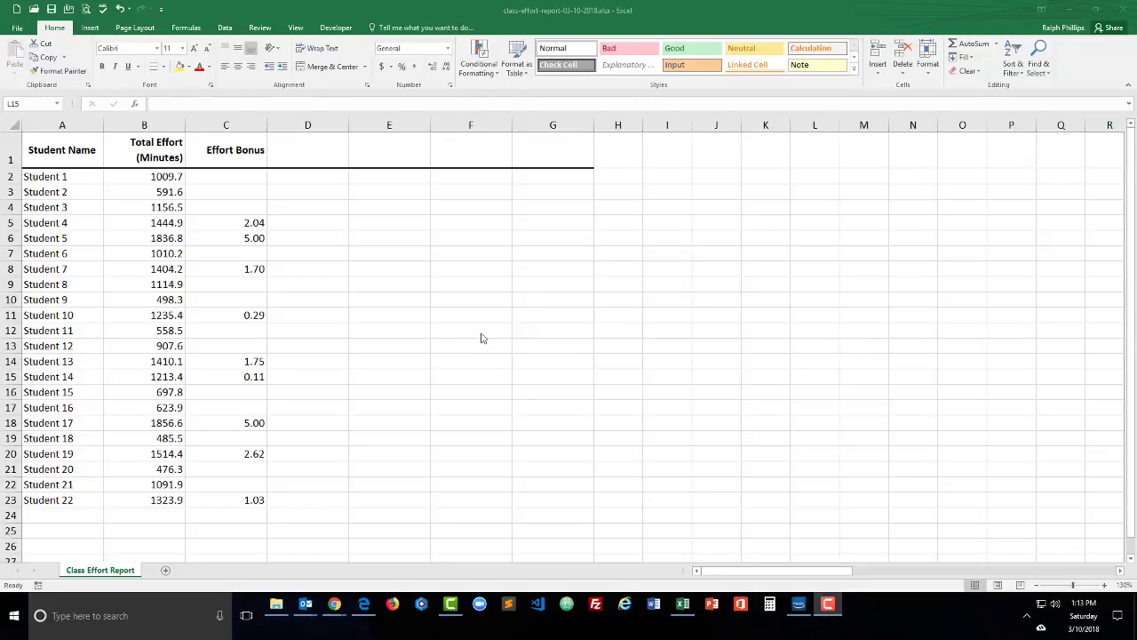
pyautogui.moveTo(128, 186)
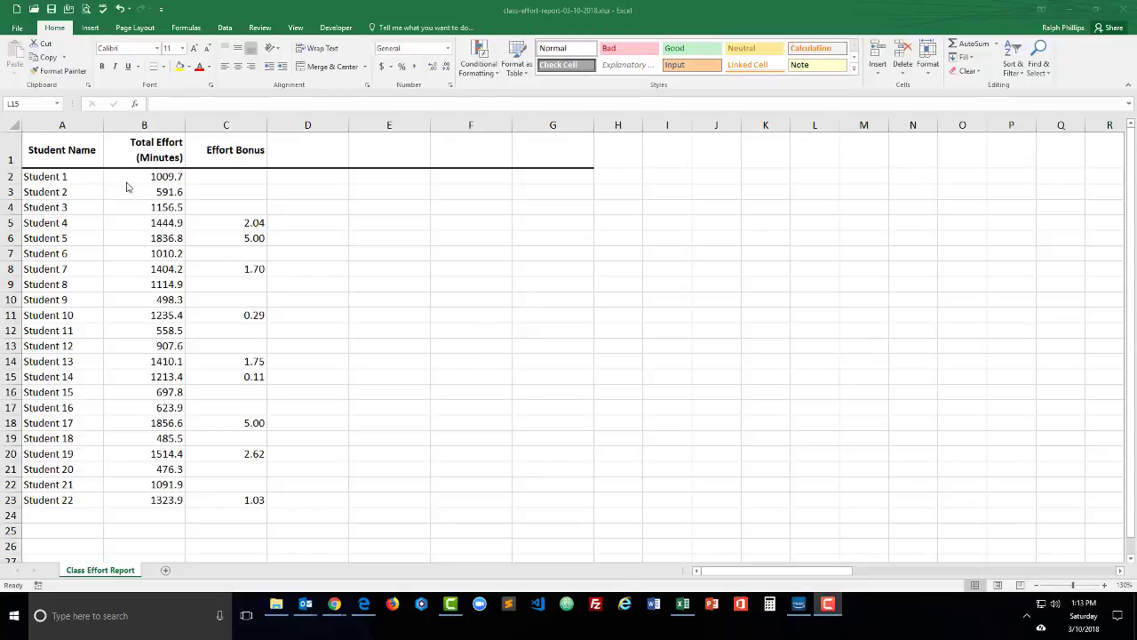
pyautogui.moveTo(141, 228)
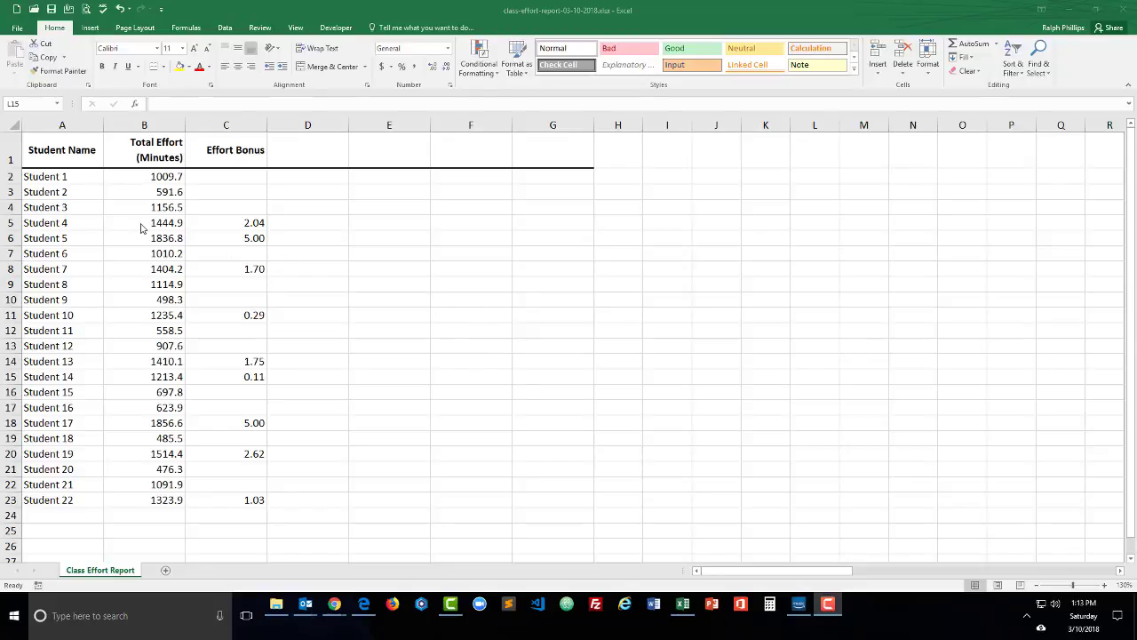
pyautogui.moveTo(452, 312)
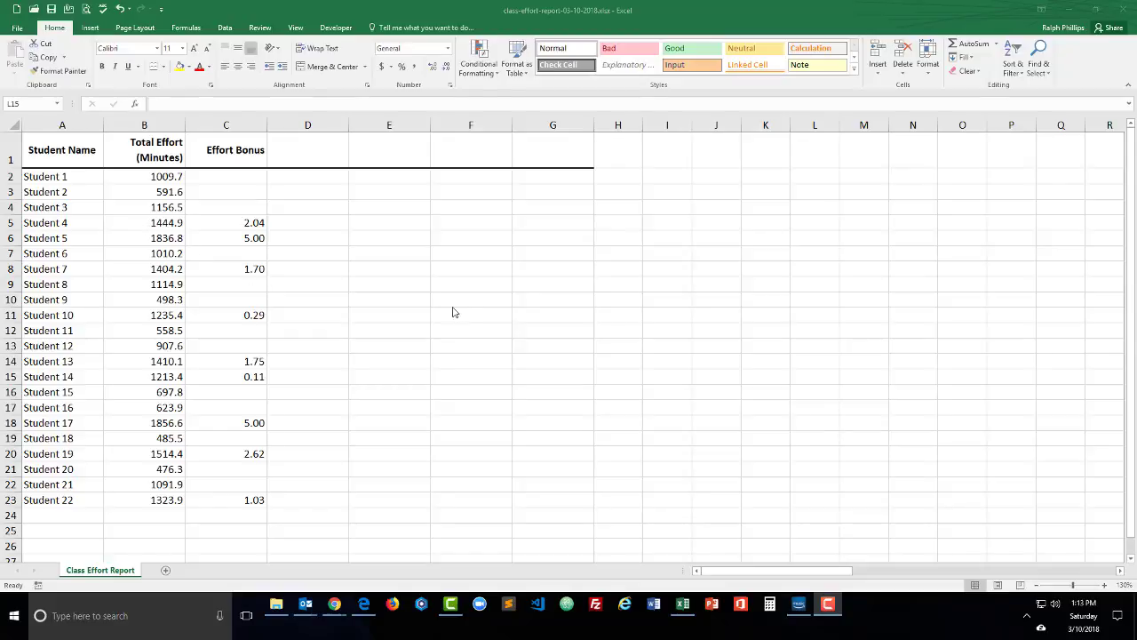
pyautogui.moveTo(462, 307)
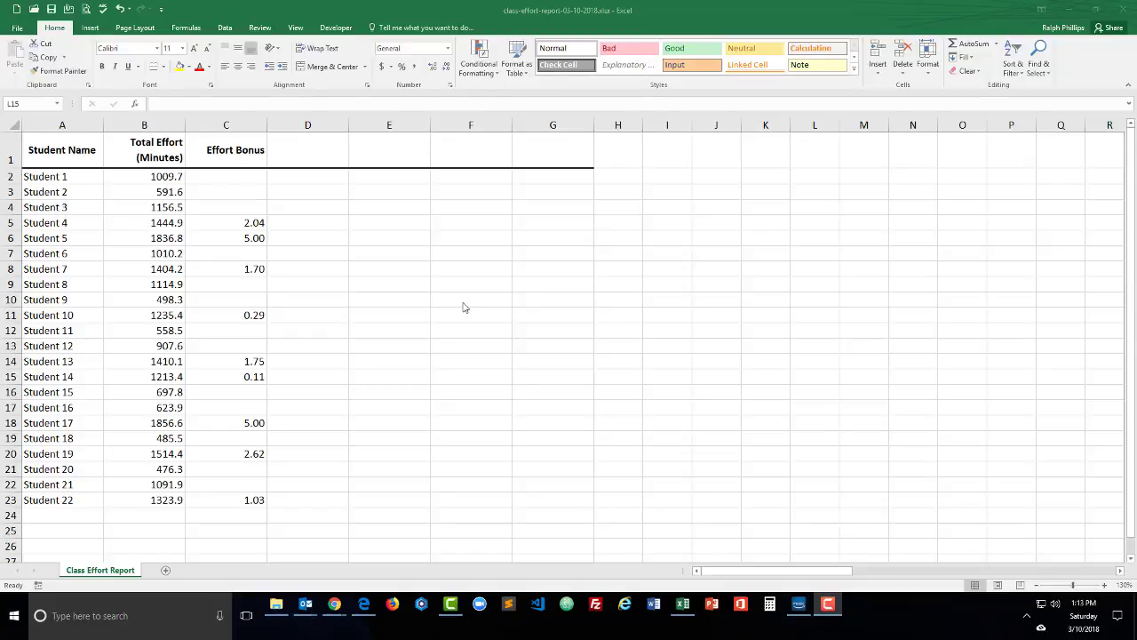
pyautogui.moveTo(463, 304)
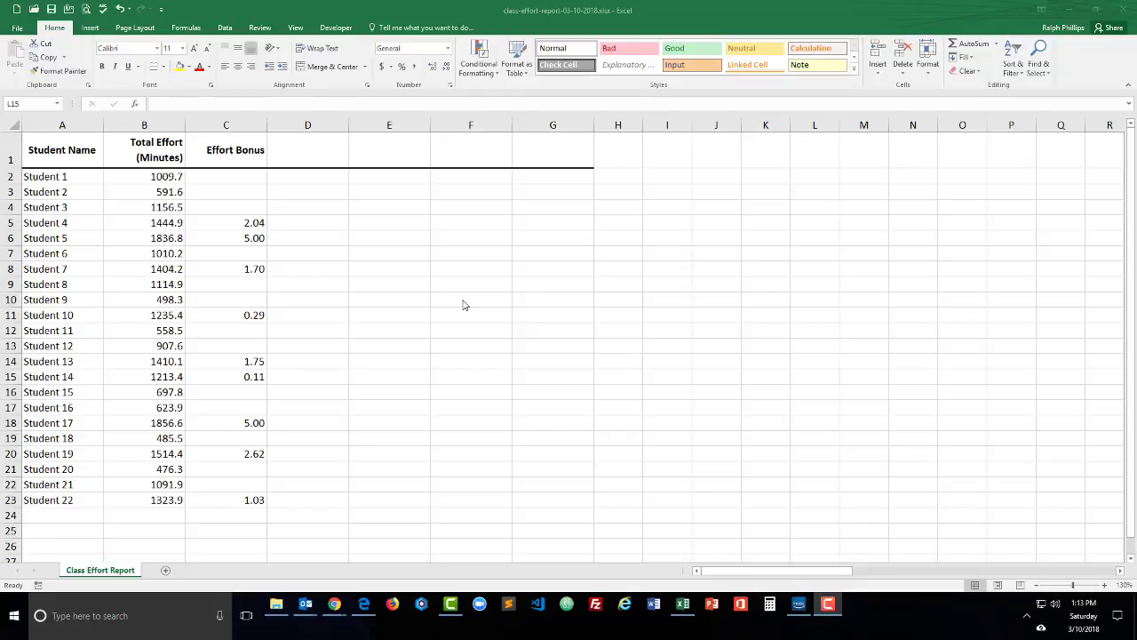
pyautogui.moveTo(437, 307)
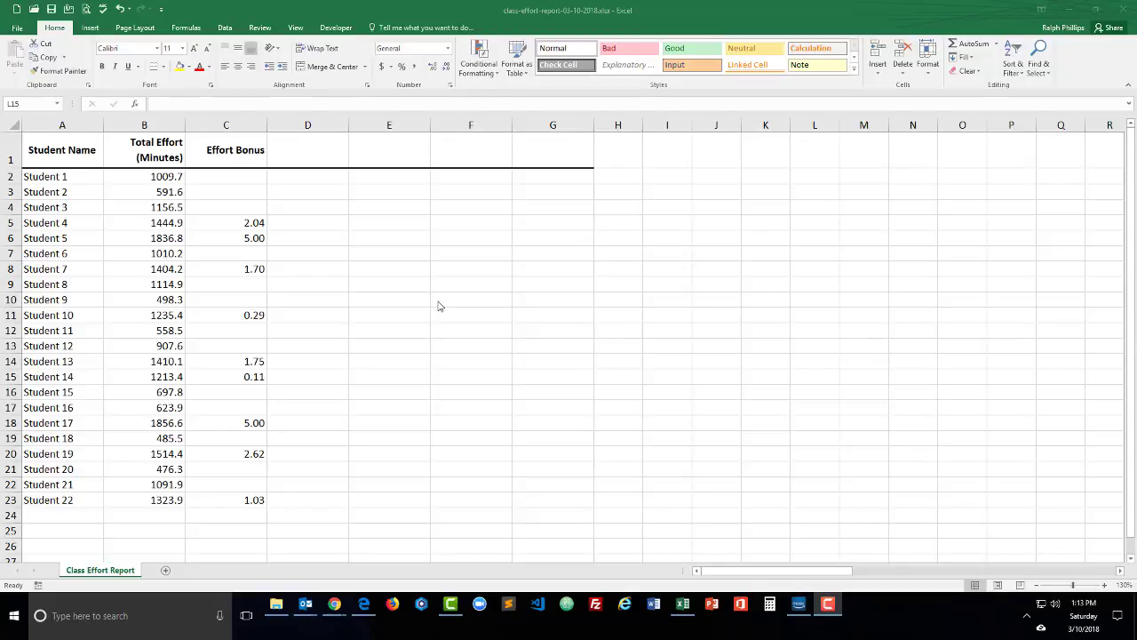
pyautogui.moveTo(164, 191)
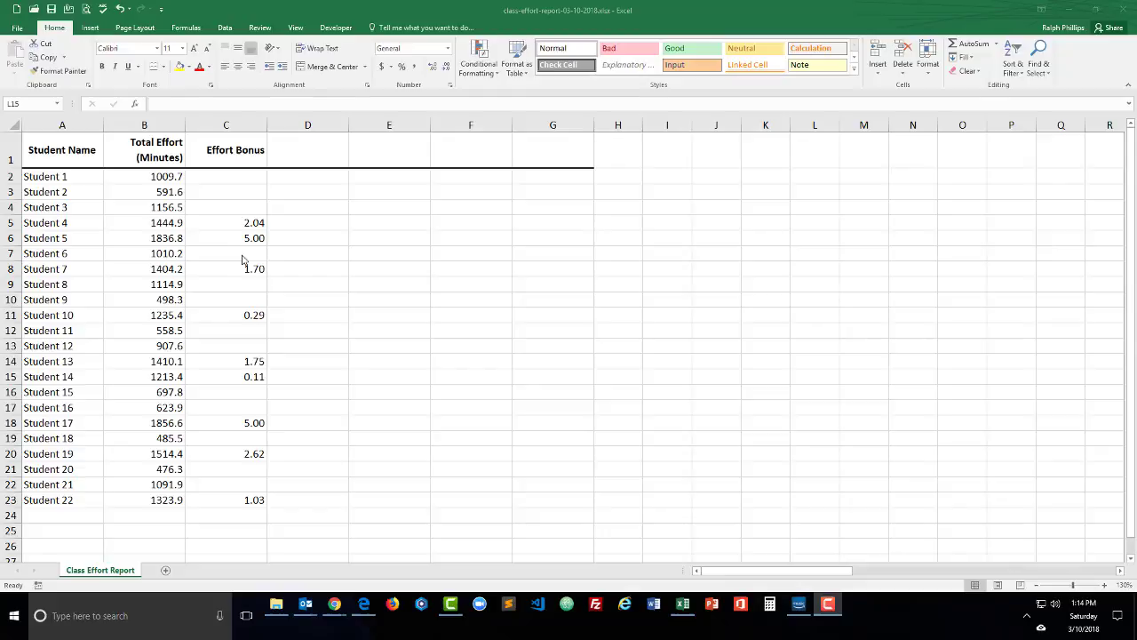
pyautogui.moveTo(249, 264)
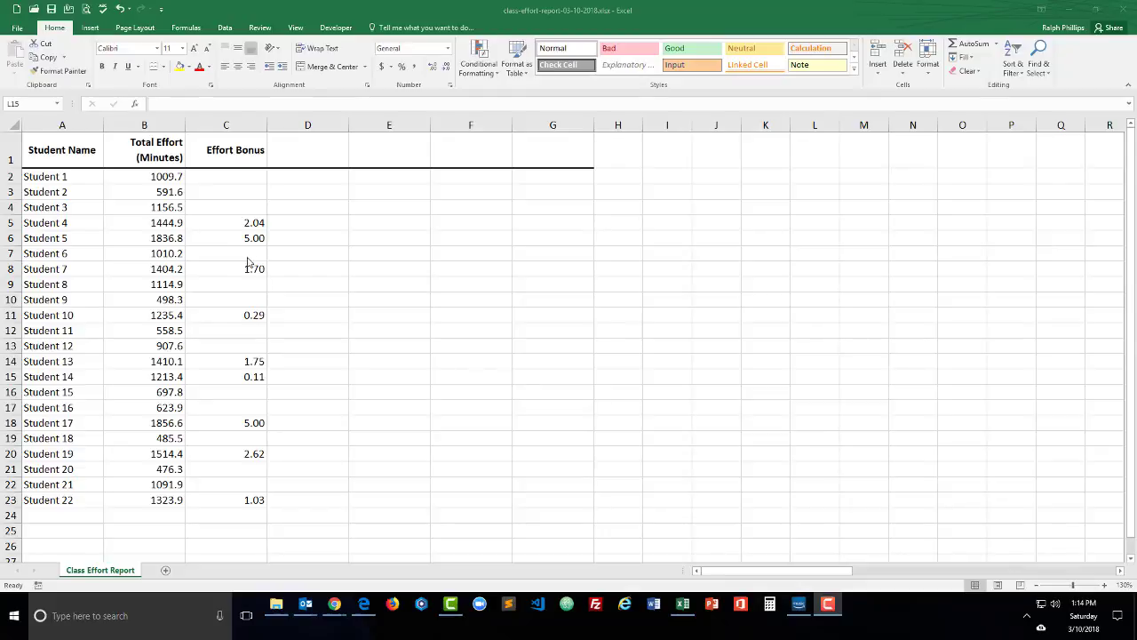
pyautogui.moveTo(291, 244)
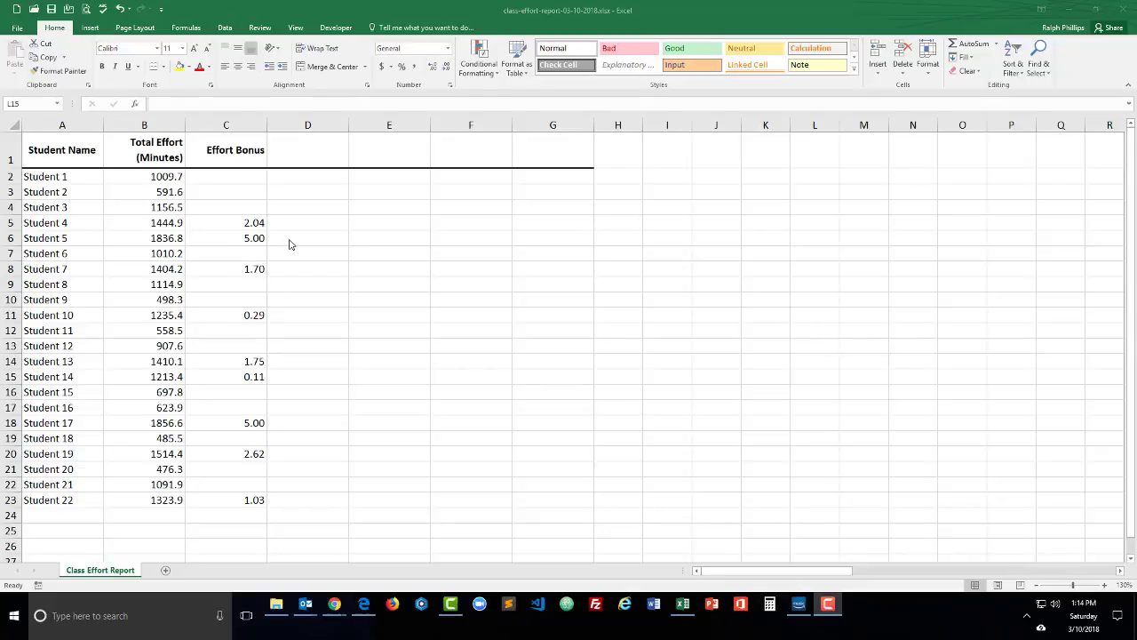
pyautogui.moveTo(267, 186)
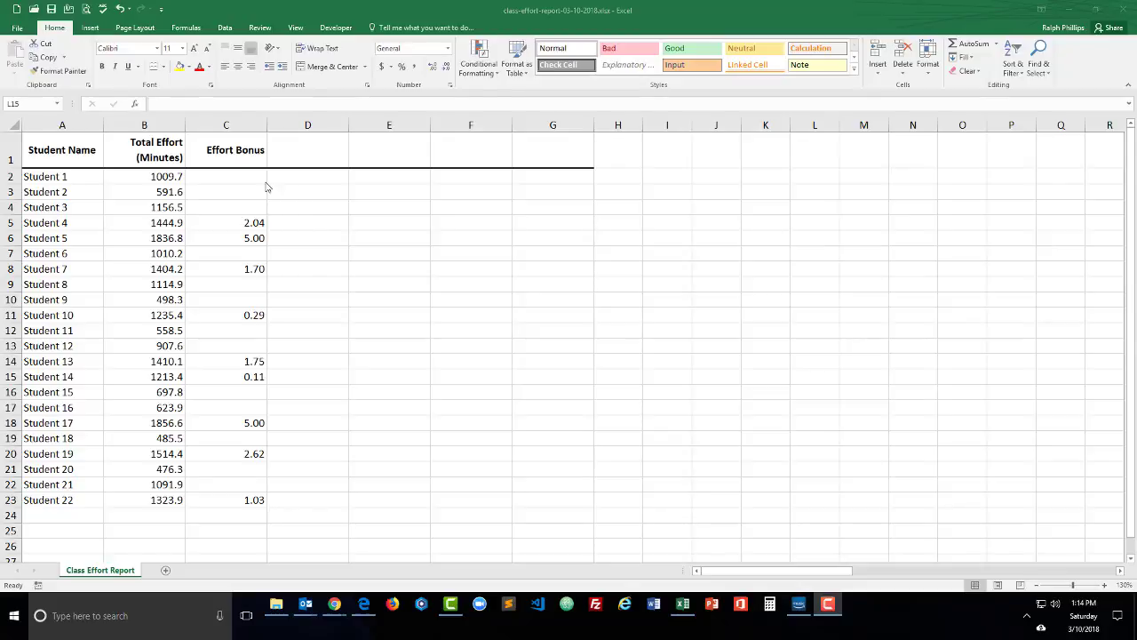
pyautogui.moveTo(270, 348)
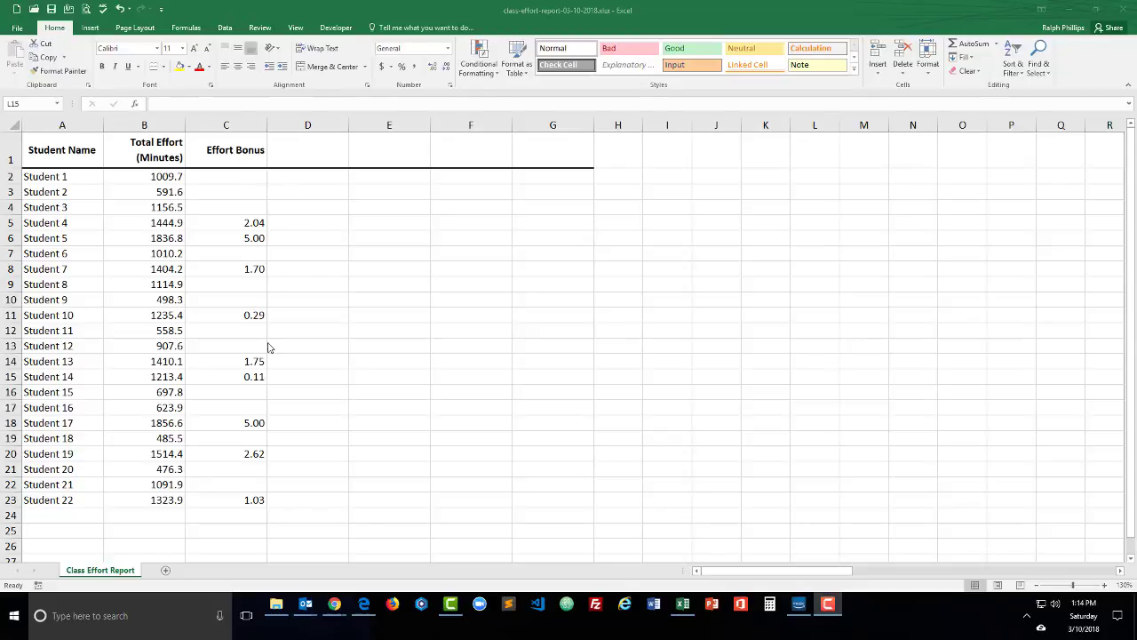
pyautogui.moveTo(269, 519)
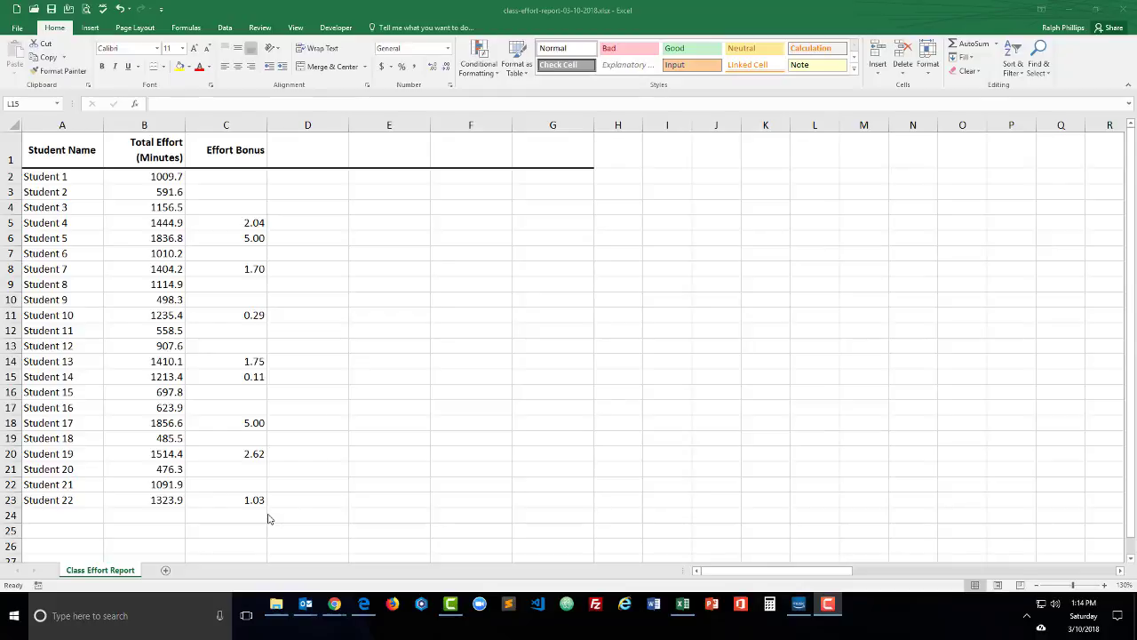
pyautogui.moveTo(573, 463)
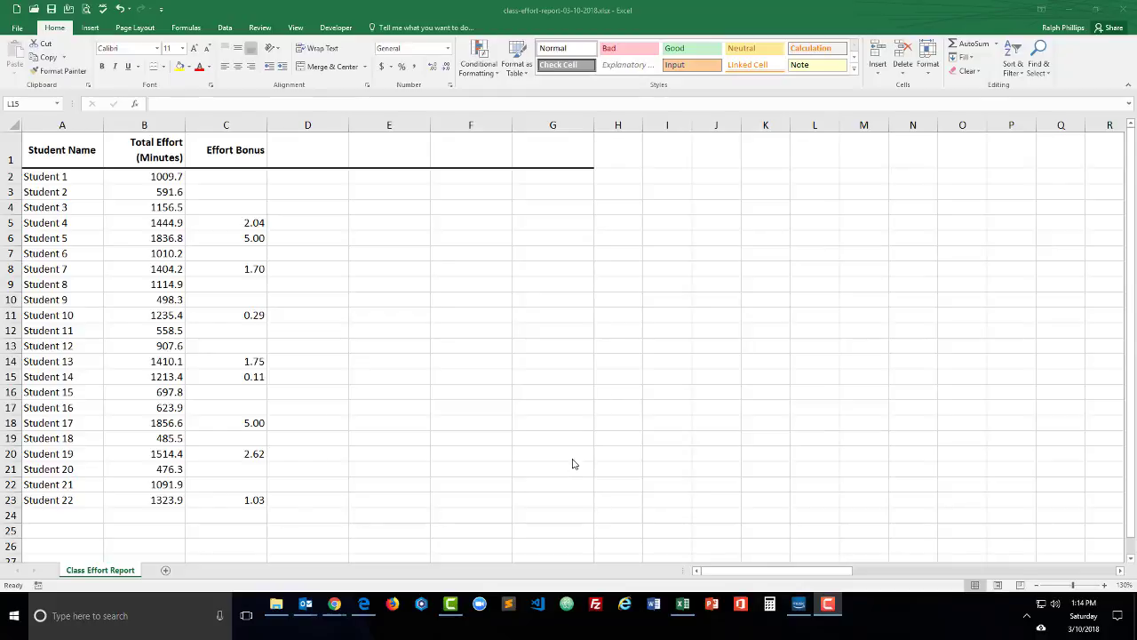
pyautogui.moveTo(392, 255)
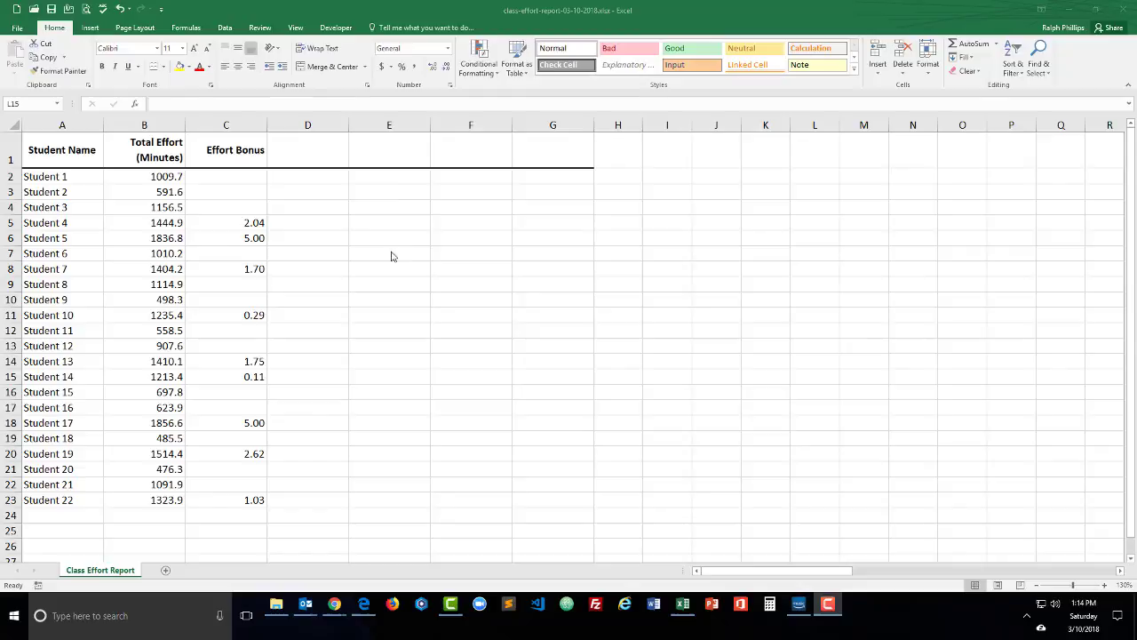
pyautogui.moveTo(353, 156)
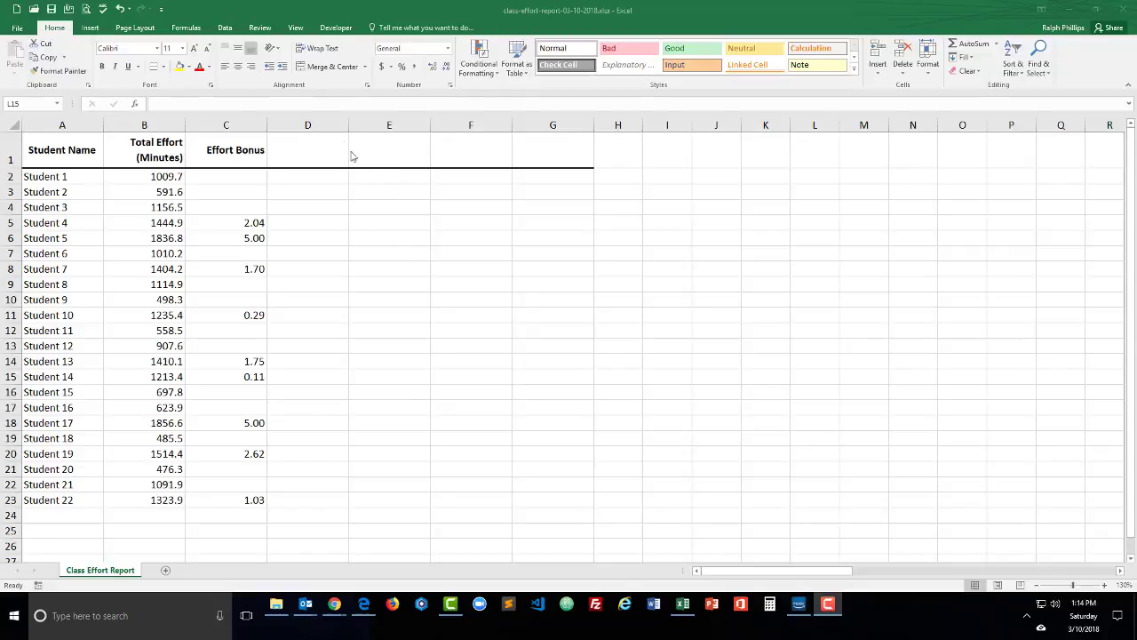
# Step: Clear column C's Effort Bonus header and values, then zoom in on the sheet
pyautogui.rightClick(226, 125)
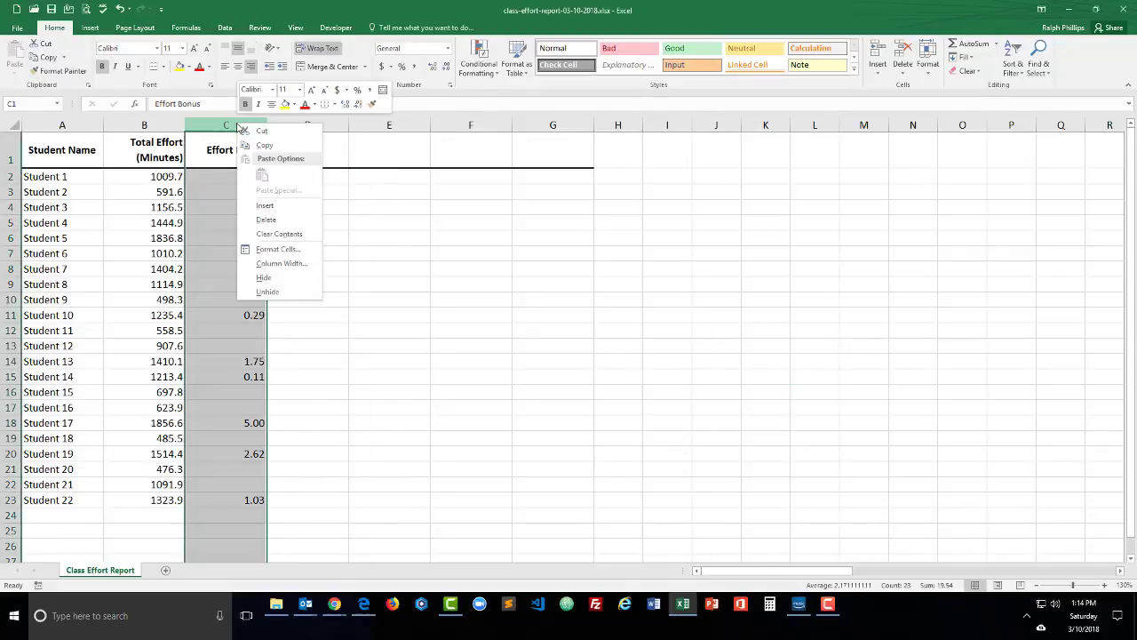
pyautogui.click(266, 219)
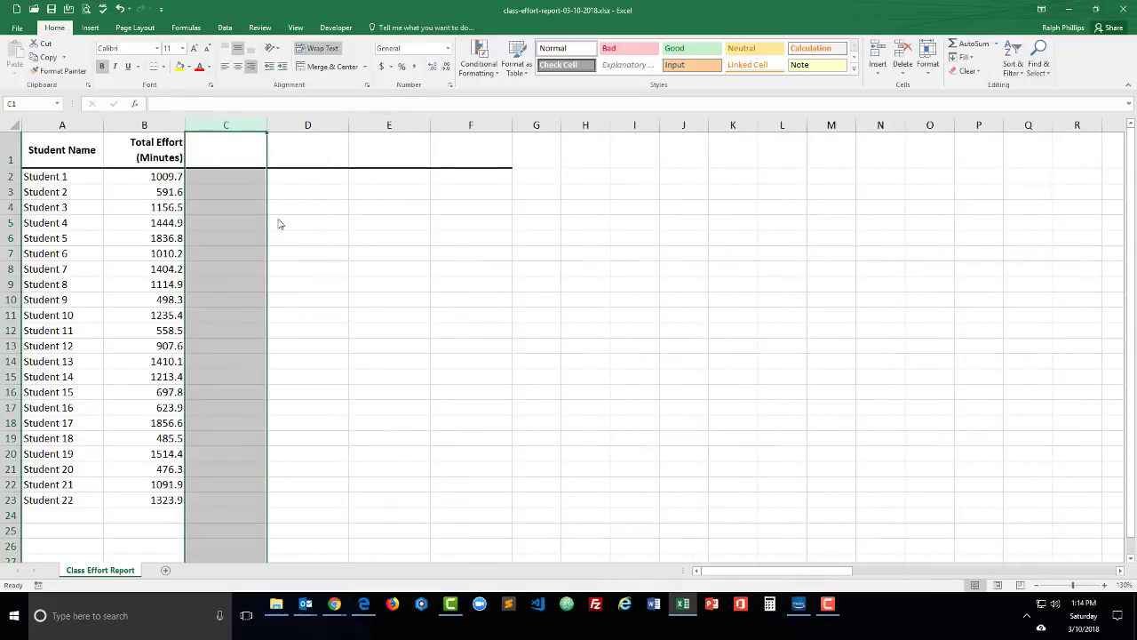
pyautogui.click(225, 222)
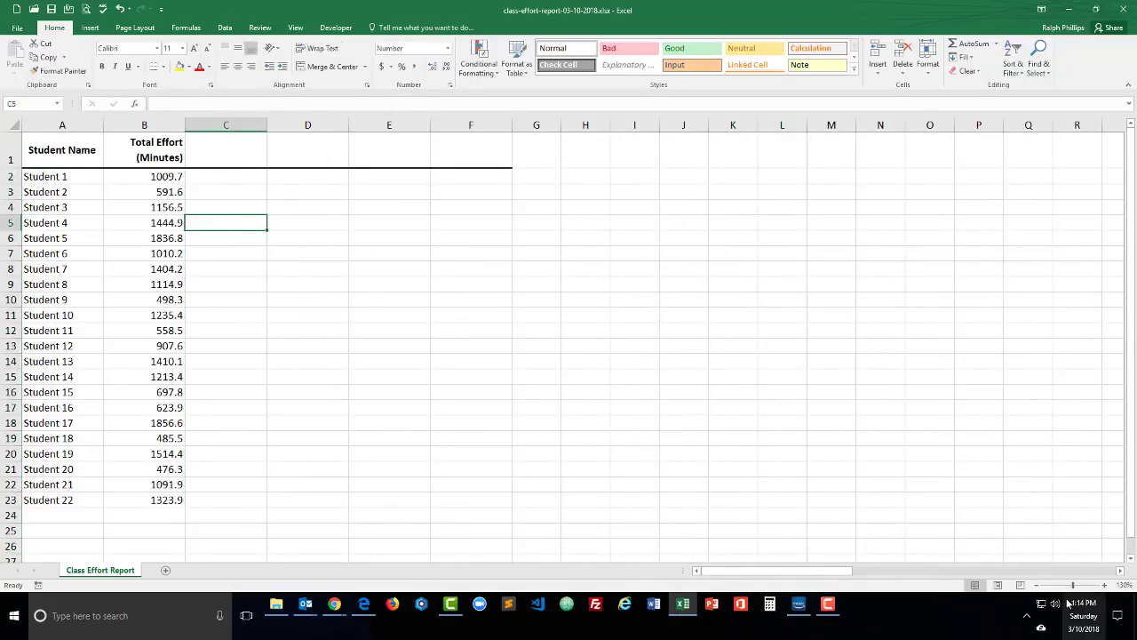
pyautogui.click(1103, 585)
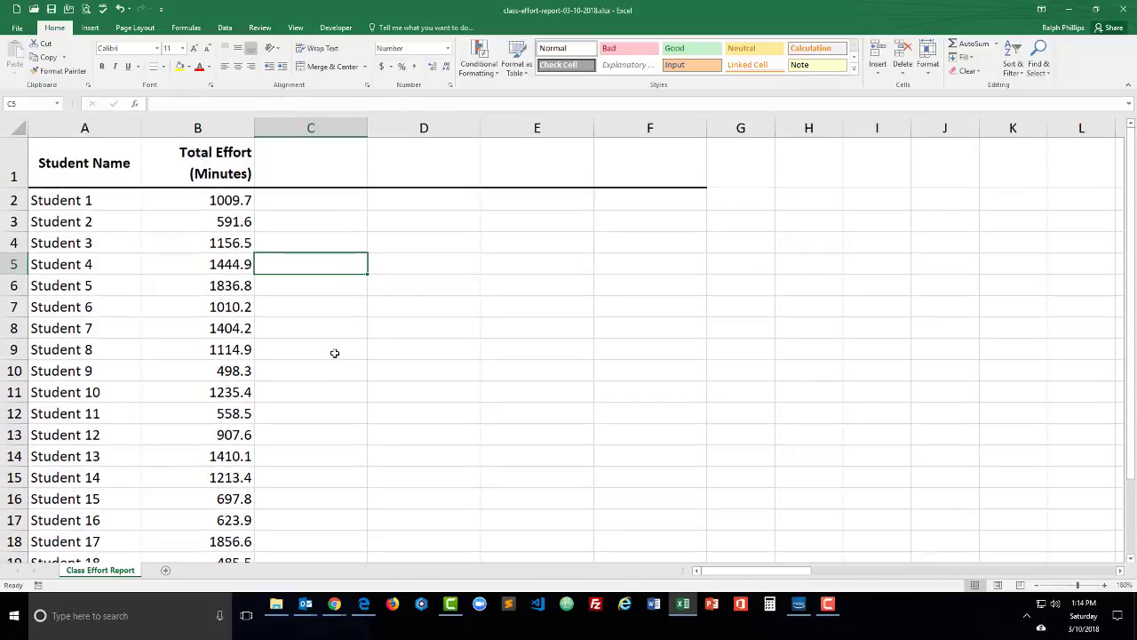
# Step: Enter the header 'Bonus' in C1 and begin a formula in C2
pyautogui.click(310, 200)
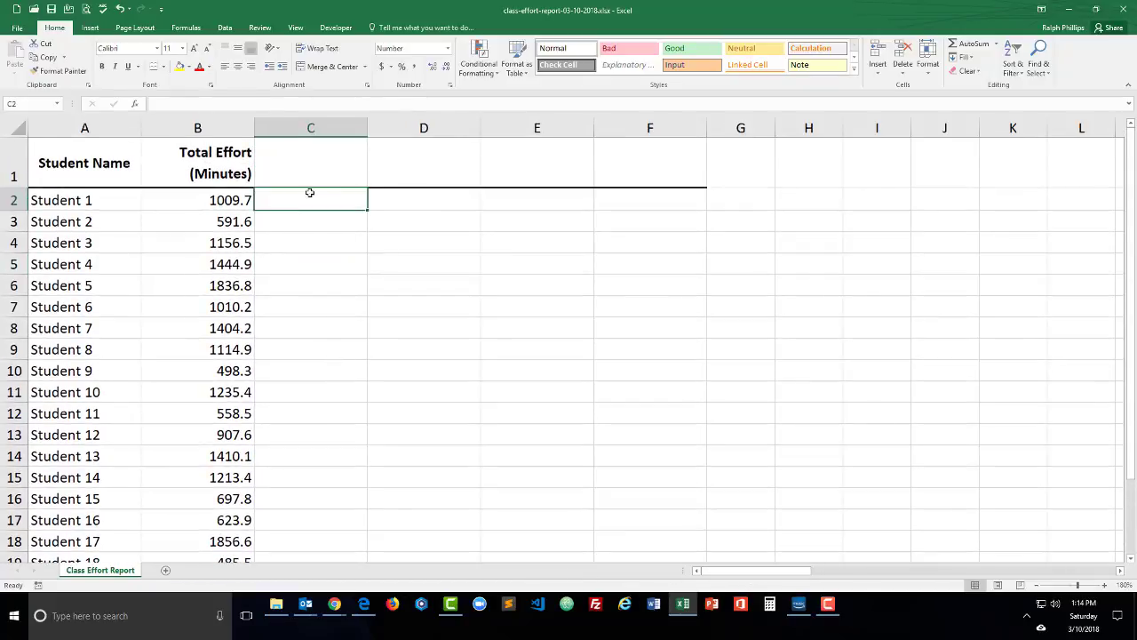
pyautogui.write('Bonus')
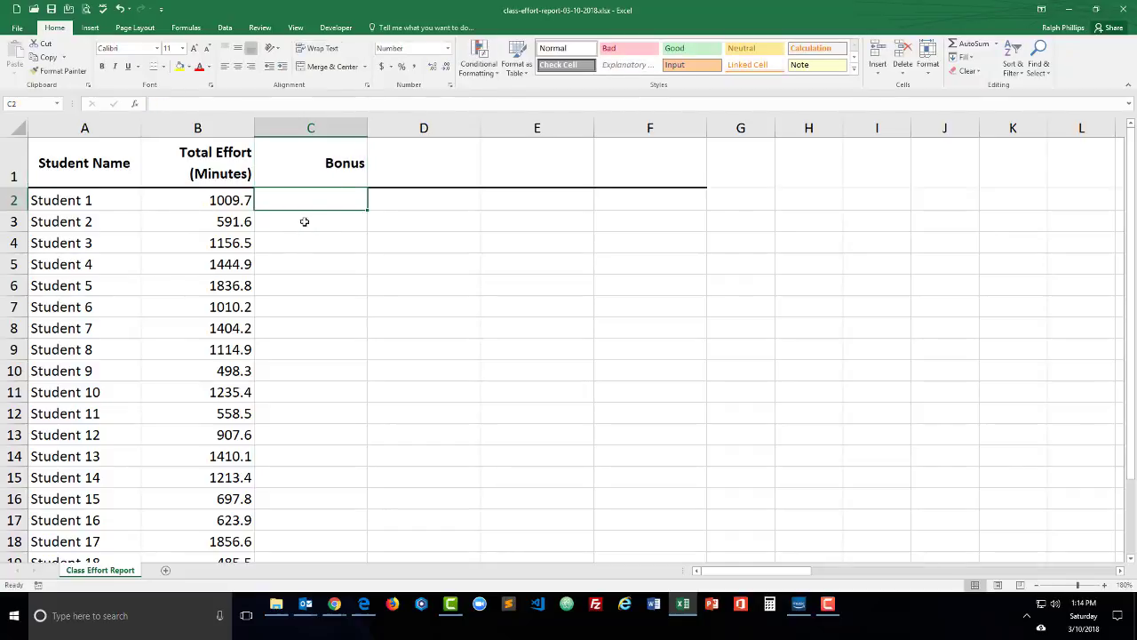
pyautogui.write('=')
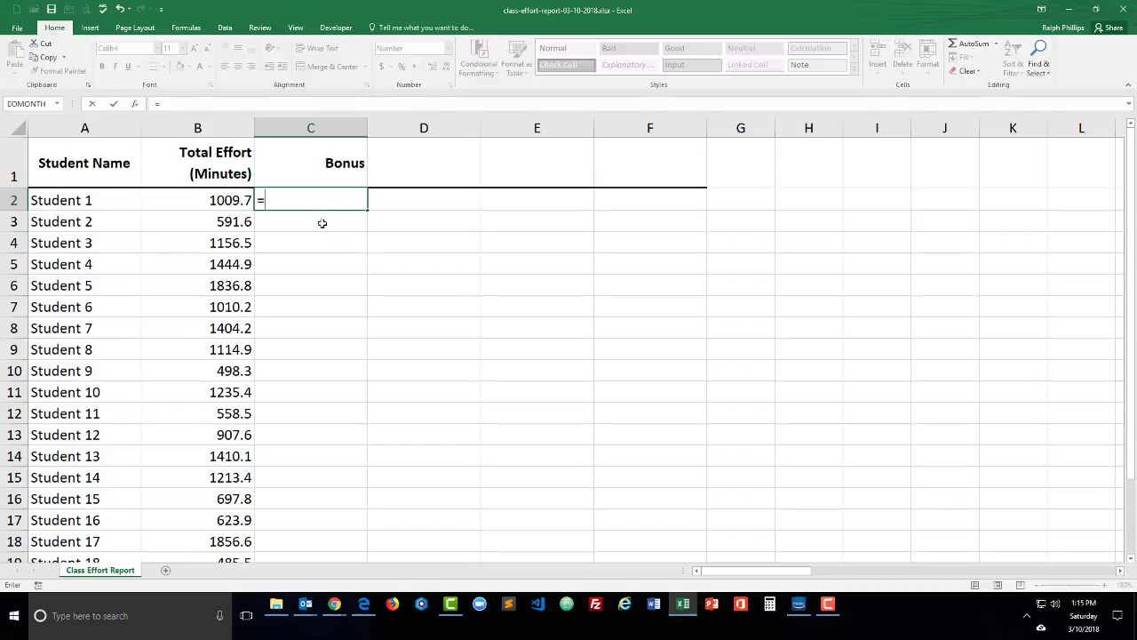
# Step: Enter =B2/60 in C2 and fill it down the Bonus column
pyautogui.click(197, 200)
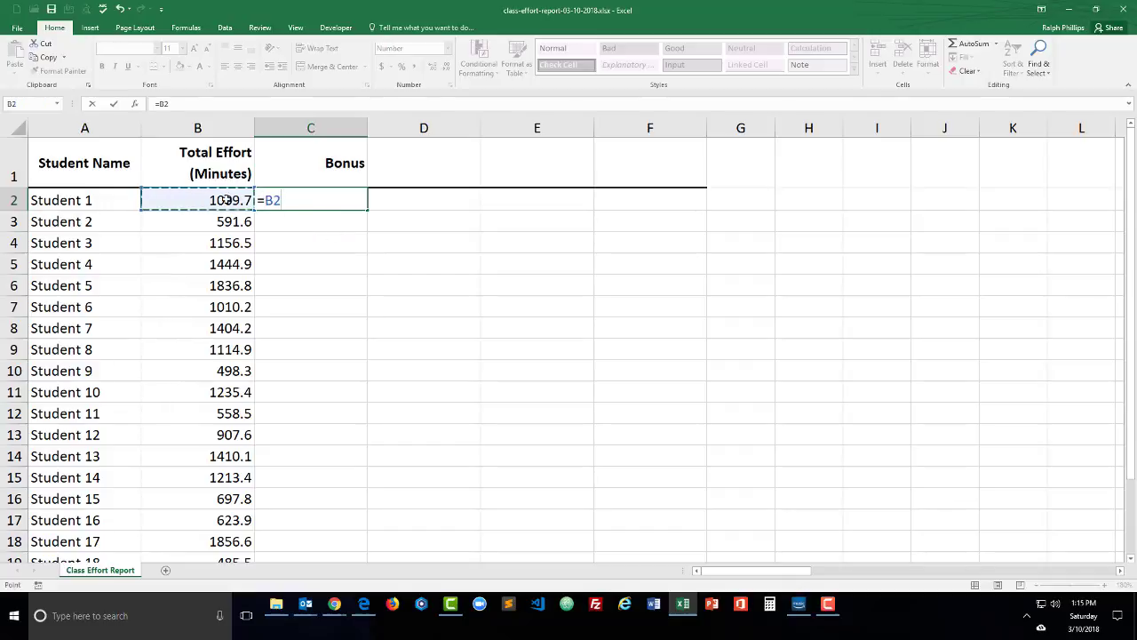
pyautogui.write('/60')
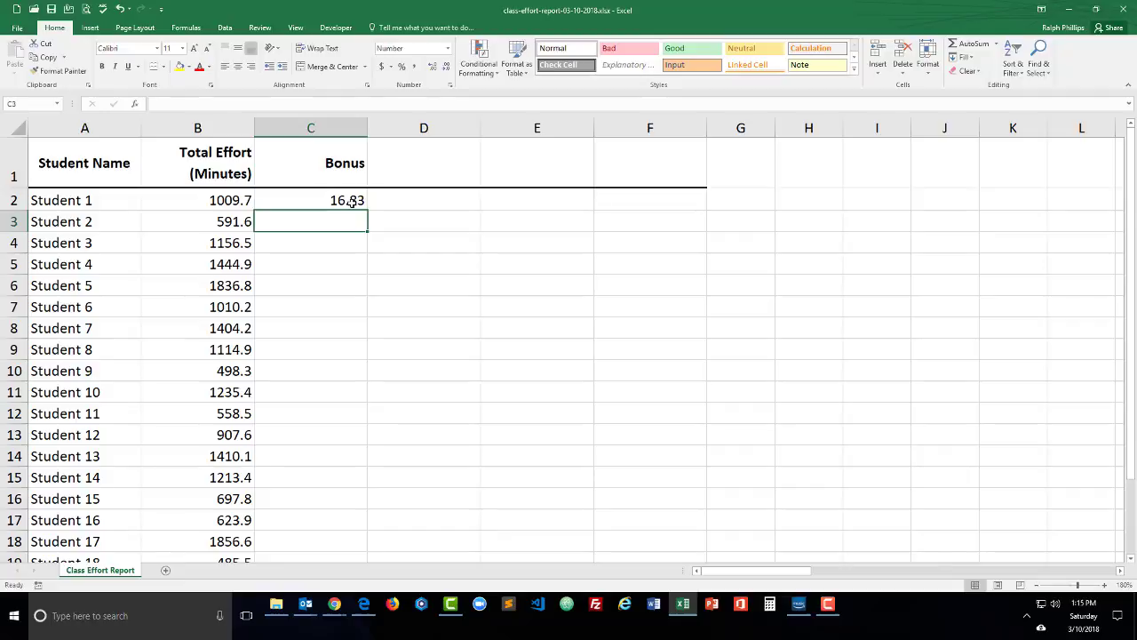
pyautogui.click(310, 200)
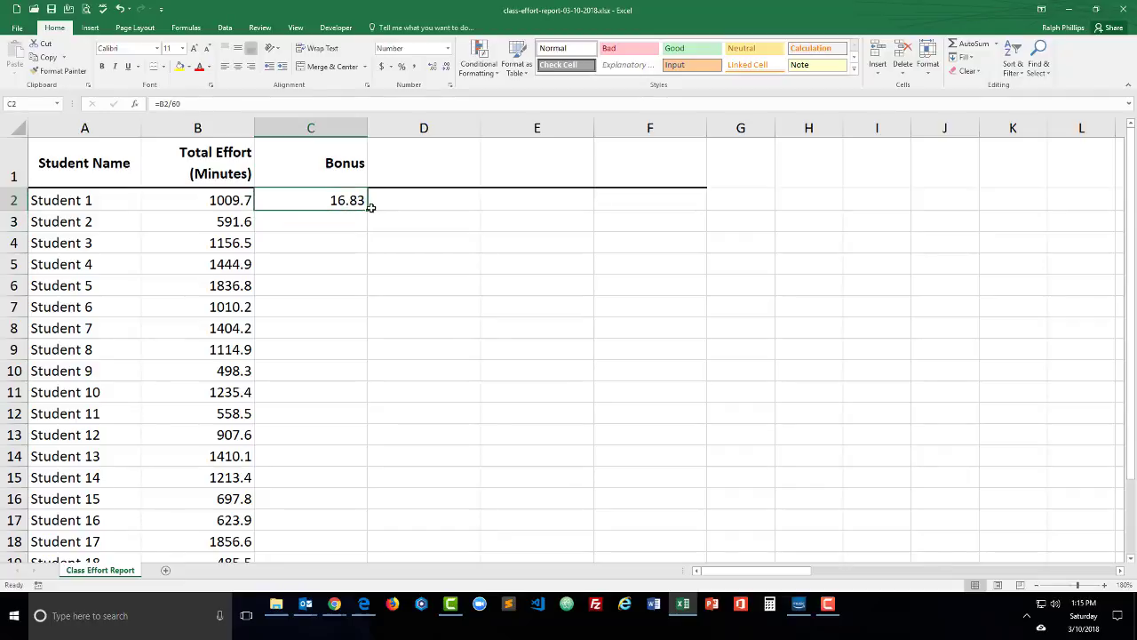
pyautogui.moveTo(370, 208); pyautogui.dragTo(344, 468)
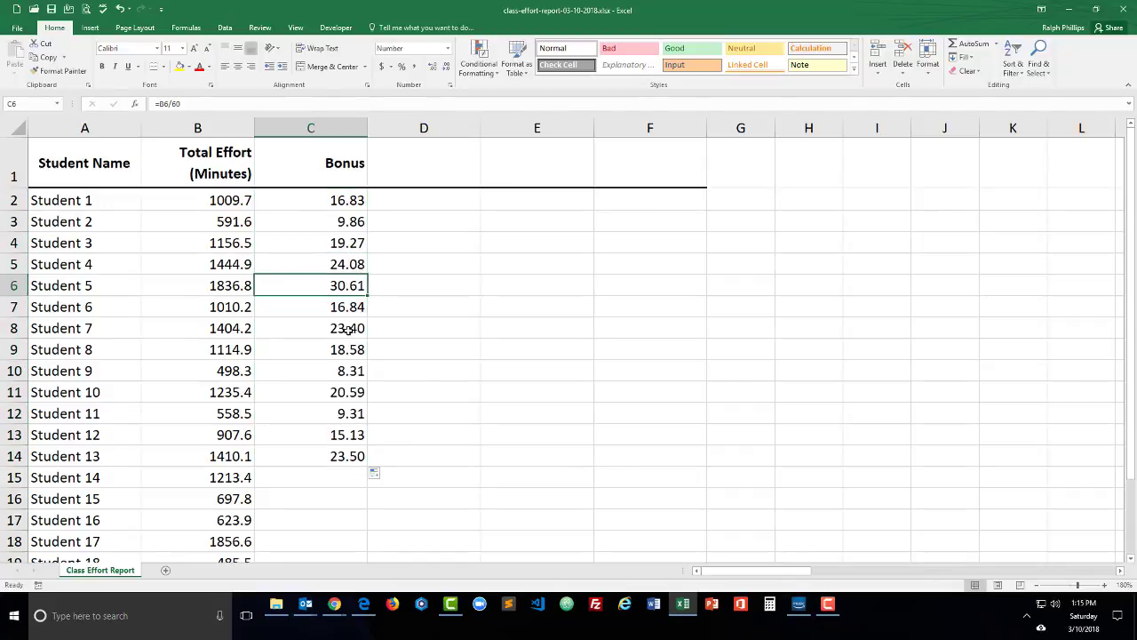
# Step: Select the bonus values C2:C15 and delete them
pyautogui.click(310, 391)
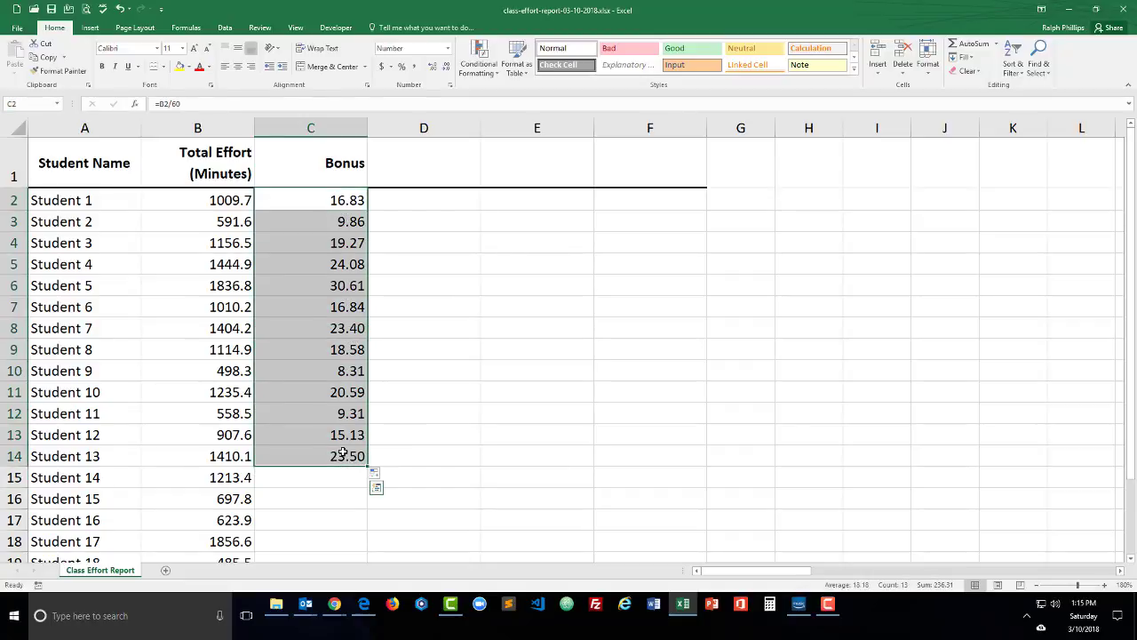
pyautogui.doubleClick(310, 200)
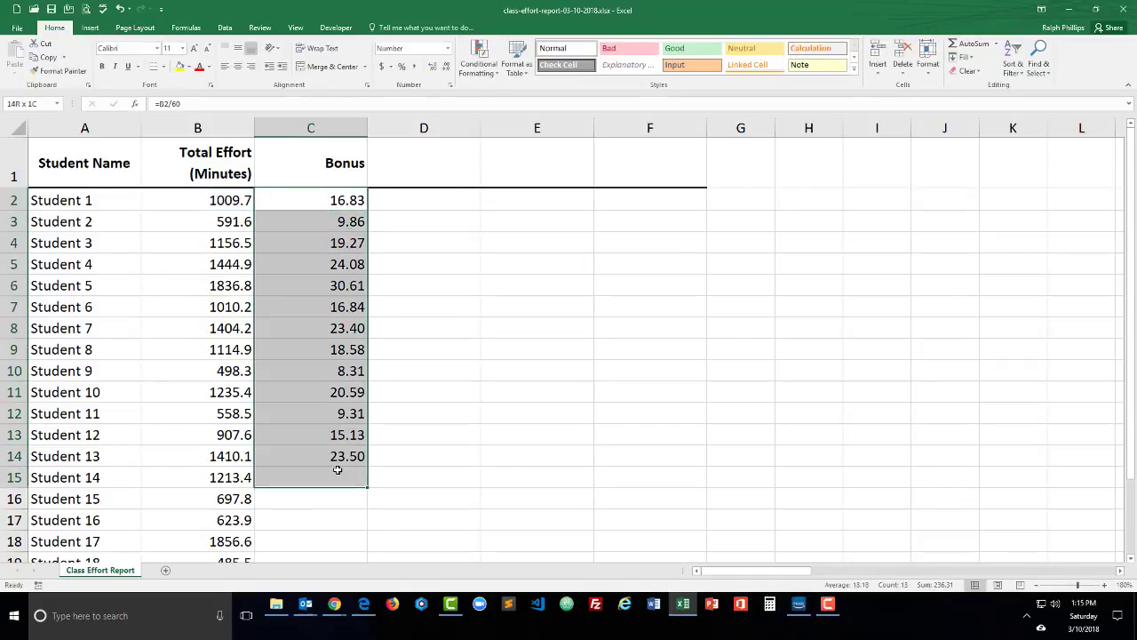
pyautogui.press('Delete')
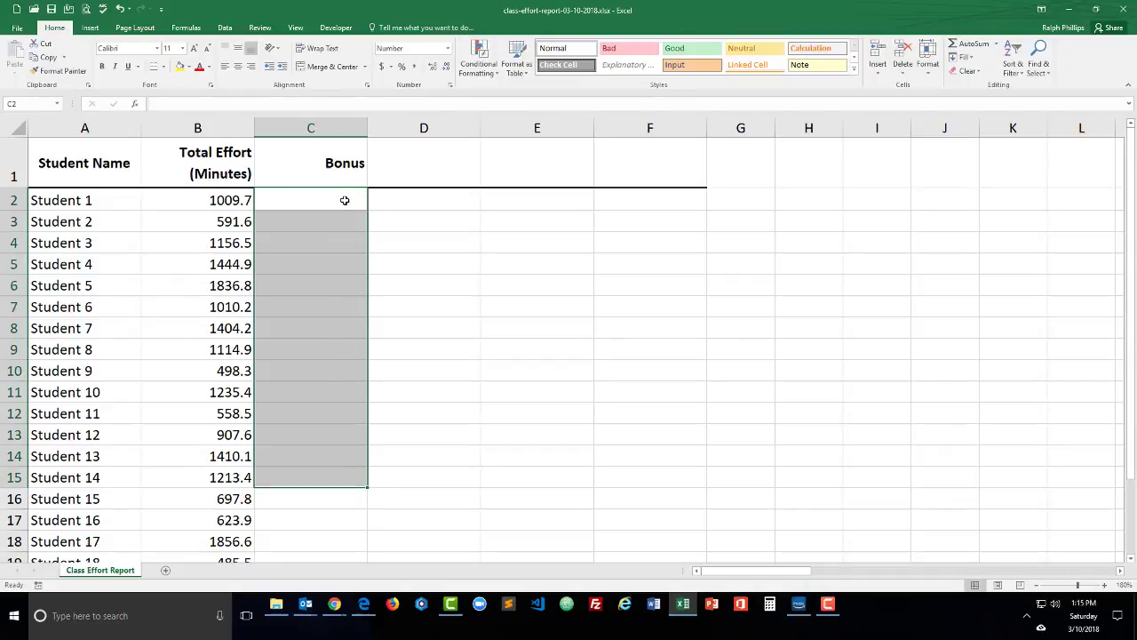
# Step: Write =IF(B2>1200,"bonus","") in C2 to label students over 1200 minutes
pyautogui.click(338, 220)
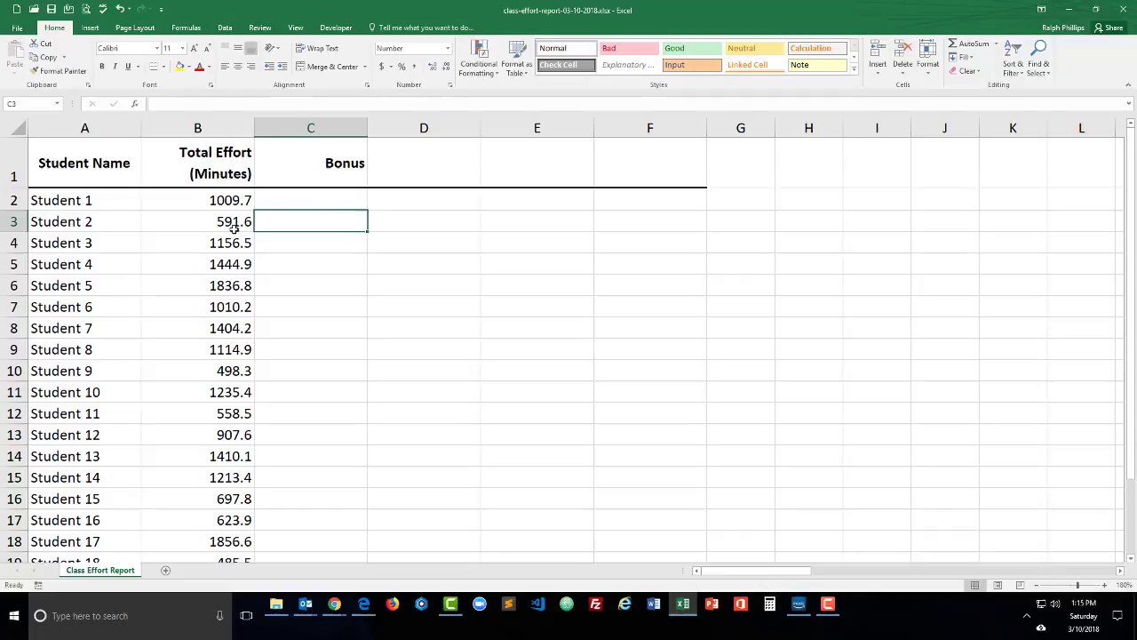
pyautogui.click(310, 200)
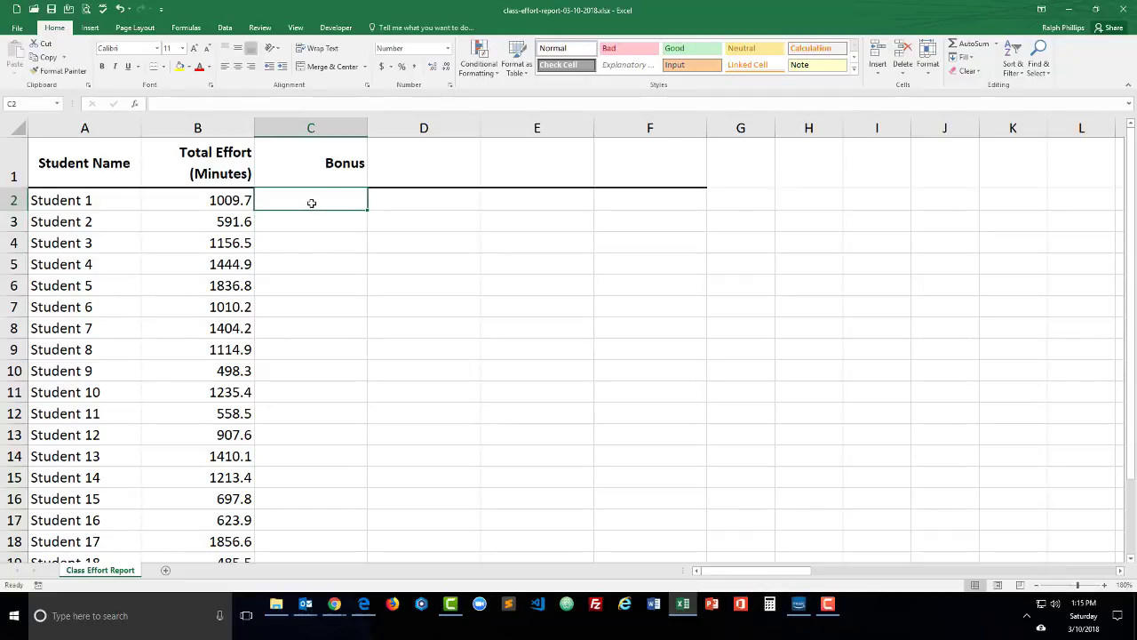
pyautogui.write('=')
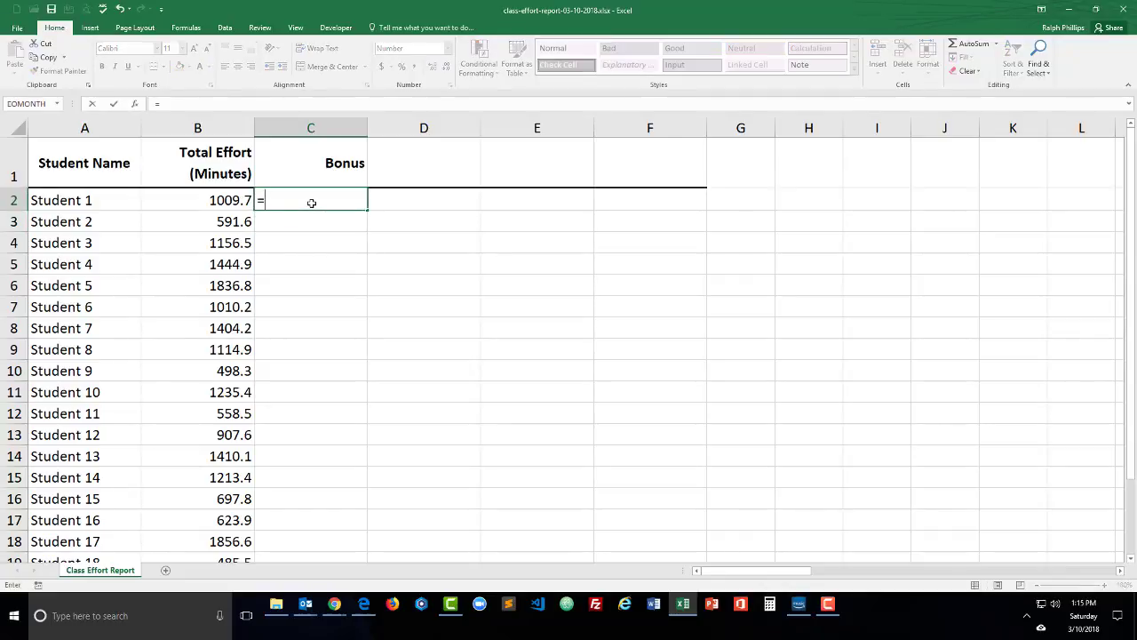
pyautogui.write('if(')
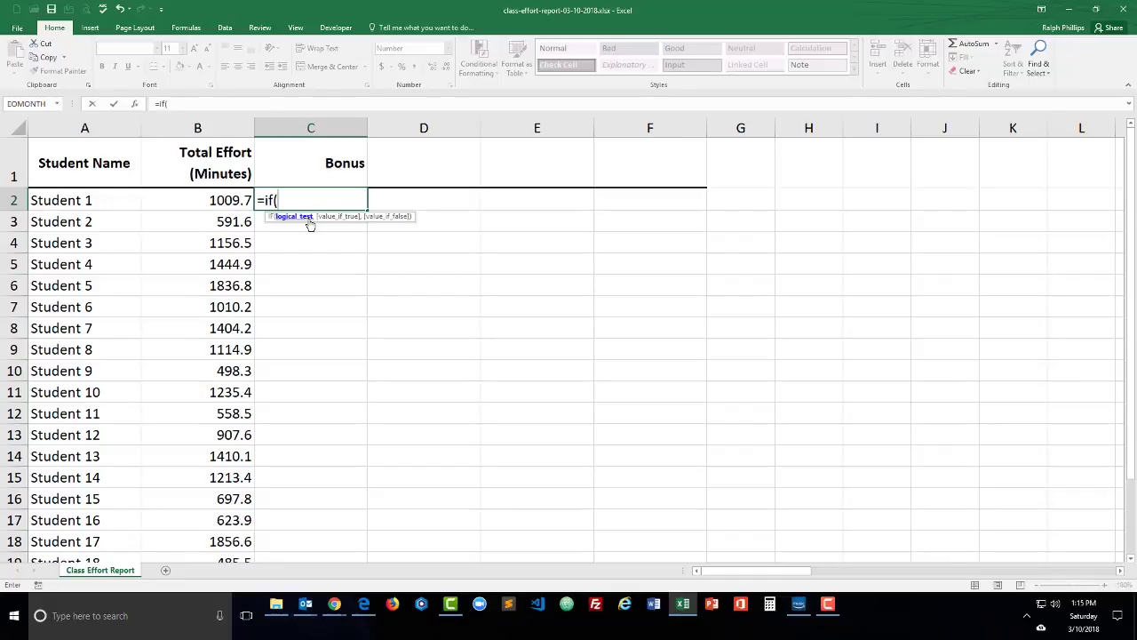
pyautogui.moveTo(304, 225)
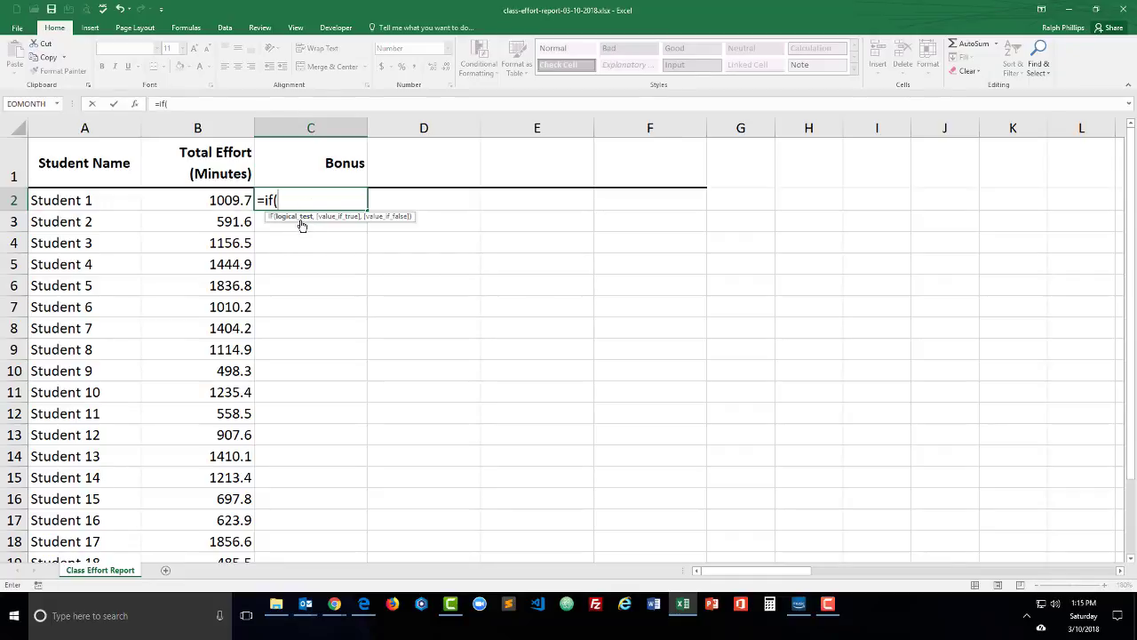
pyautogui.moveTo(330, 220)
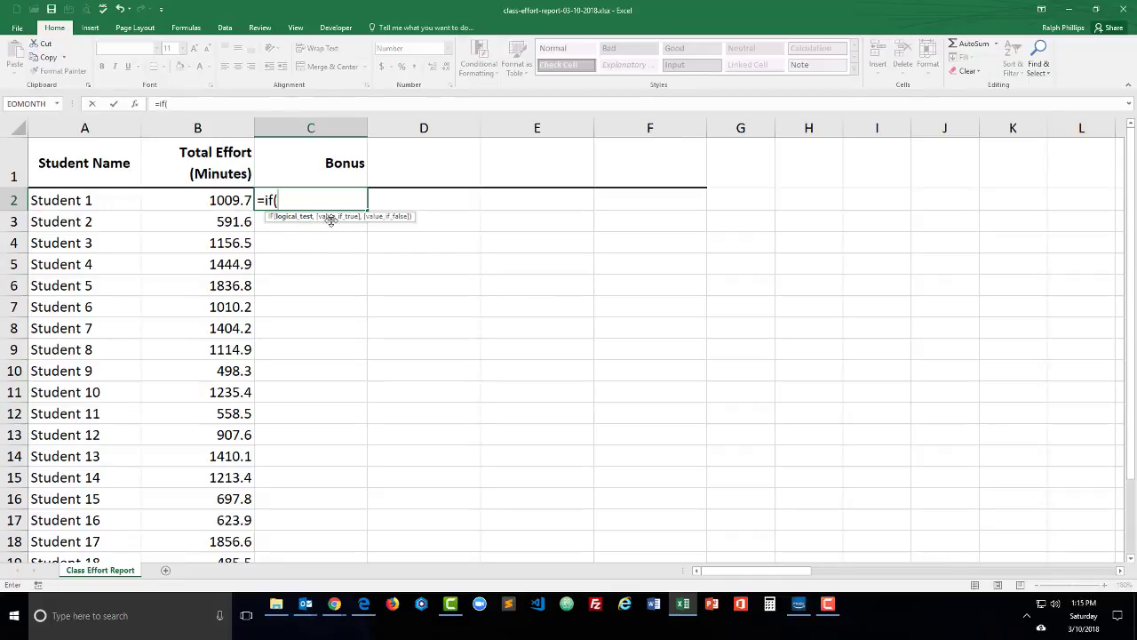
pyautogui.moveTo(289, 318)
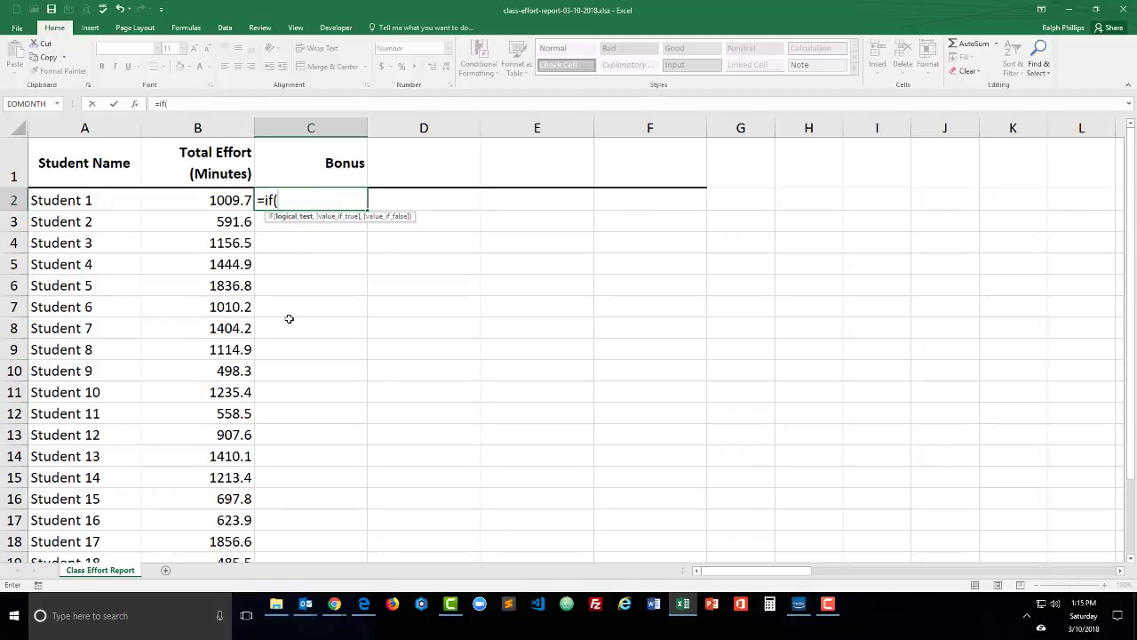
pyautogui.moveTo(247, 202)
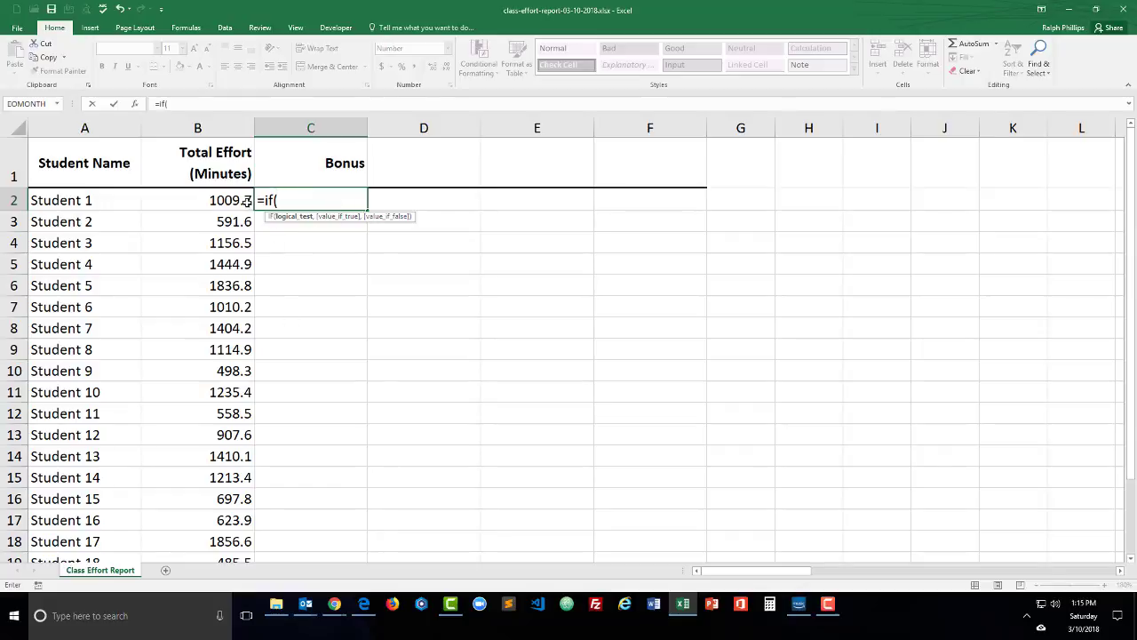
pyautogui.click(197, 200)
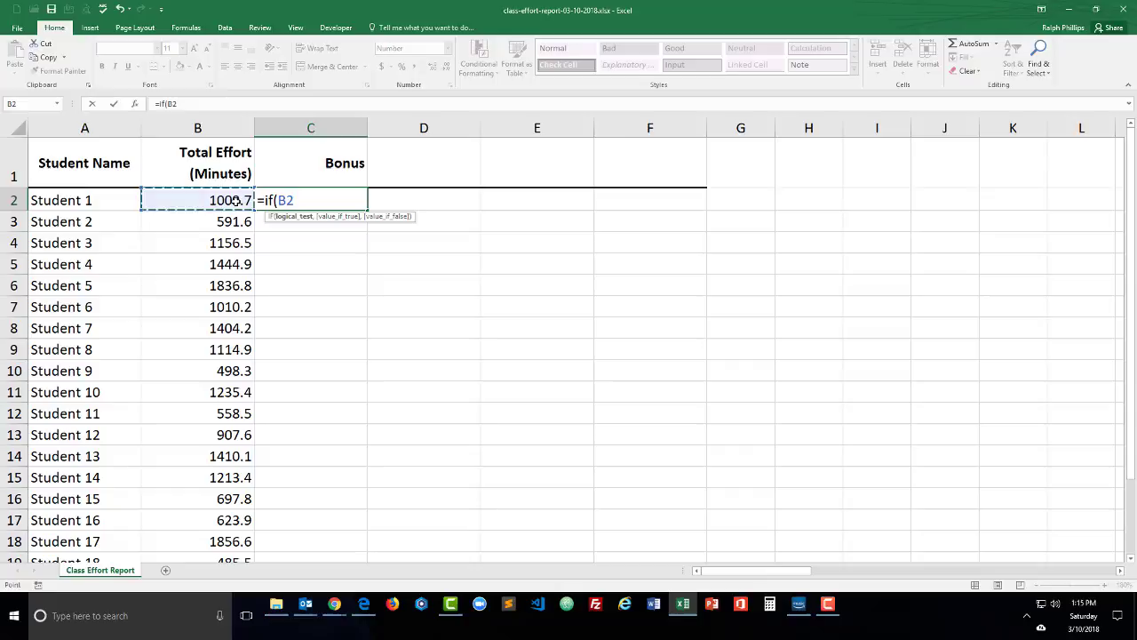
pyautogui.write('>1200')
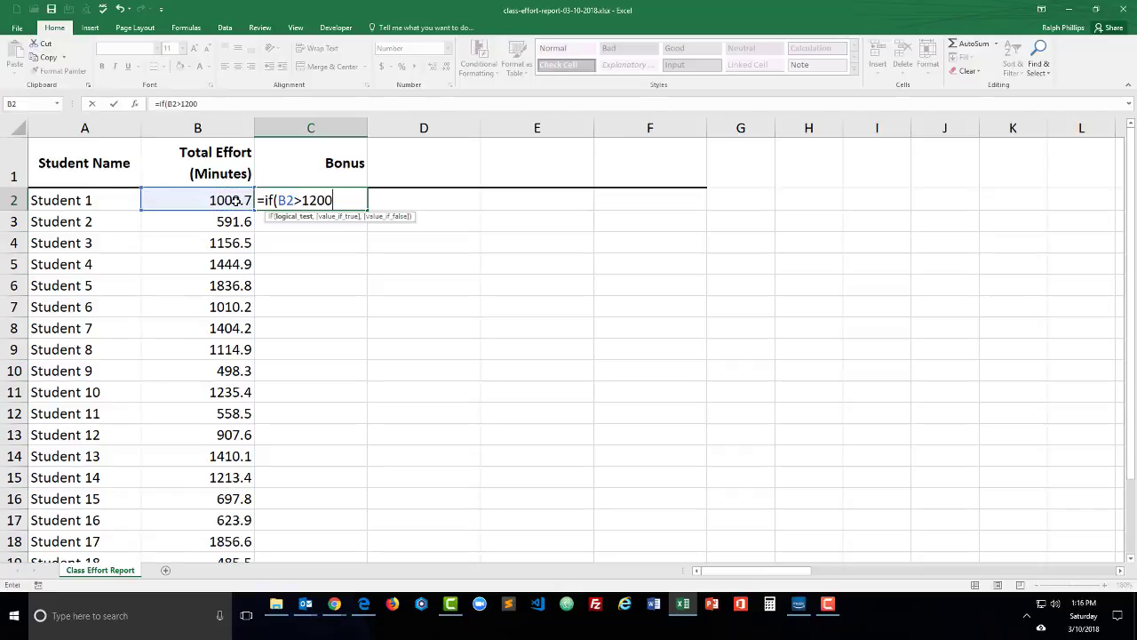
pyautogui.moveTo(255, 249)
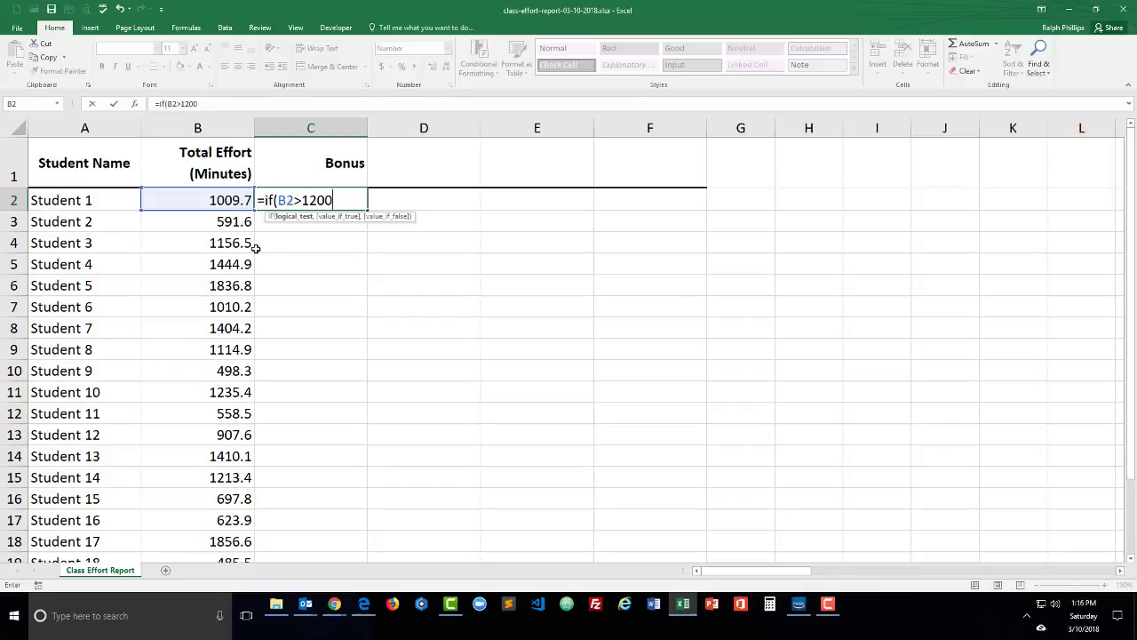
pyautogui.moveTo(382, 238)
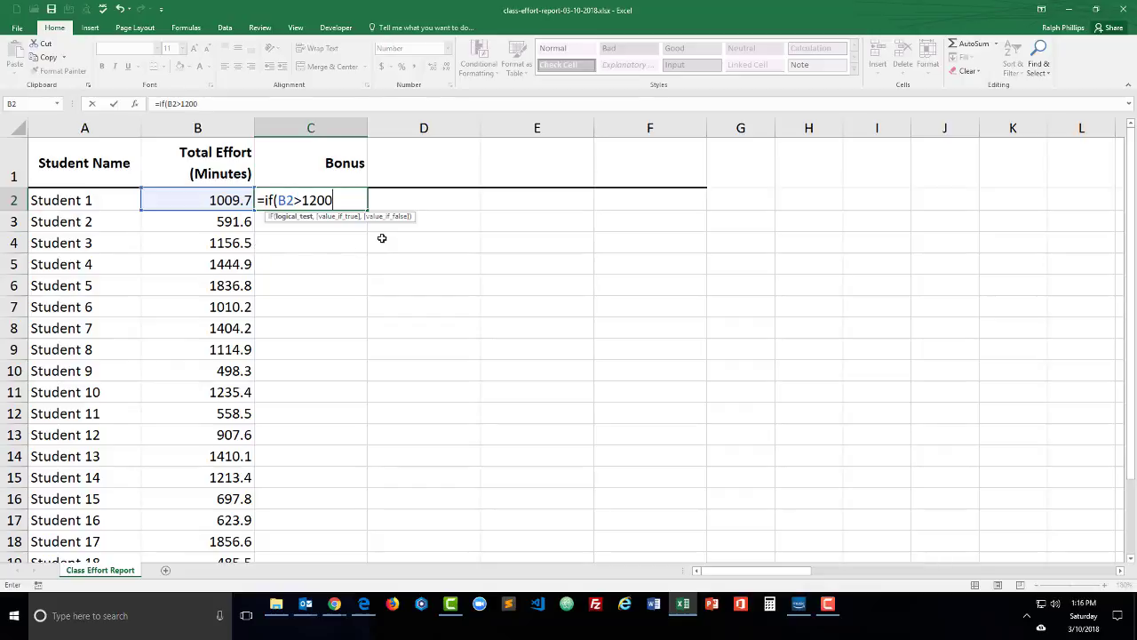
pyautogui.write(',')
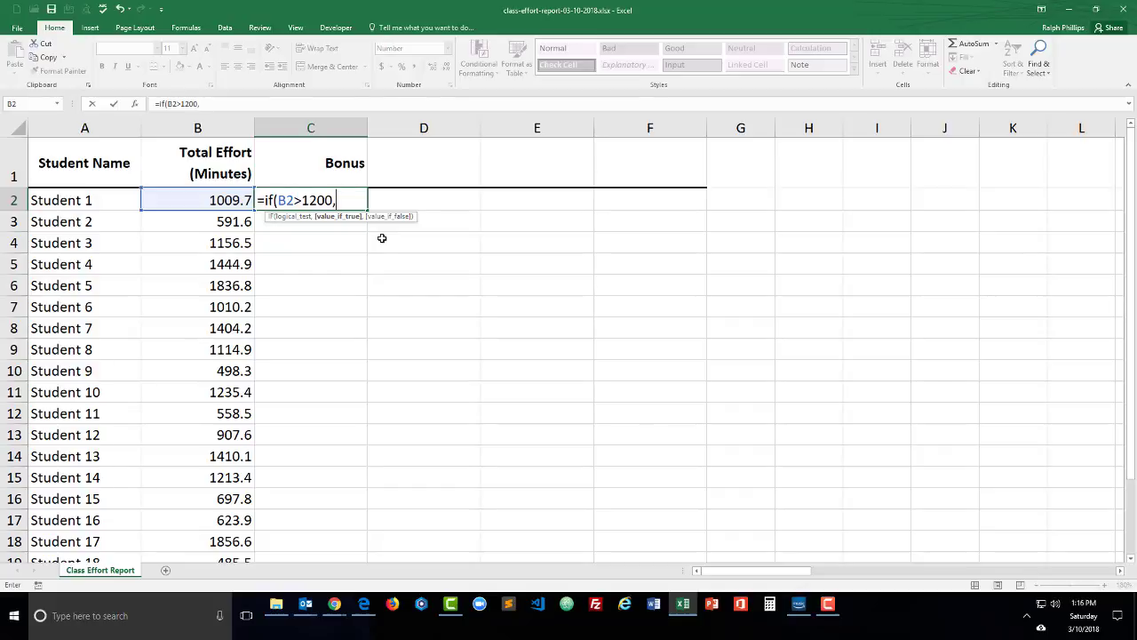
pyautogui.write('"bonus"')
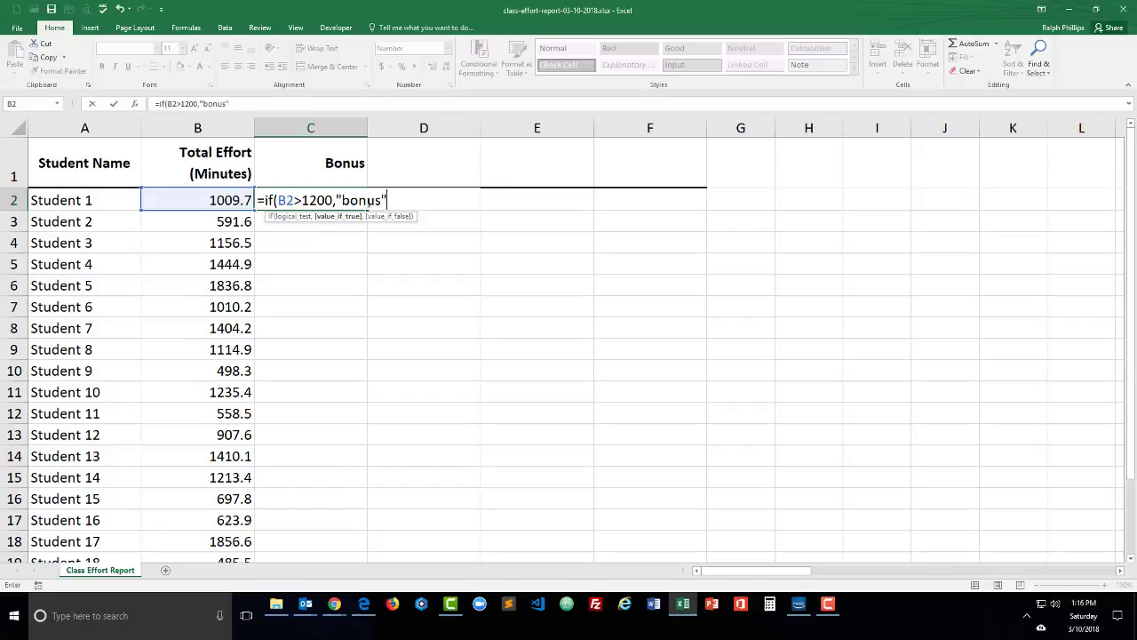
pyautogui.write(',')
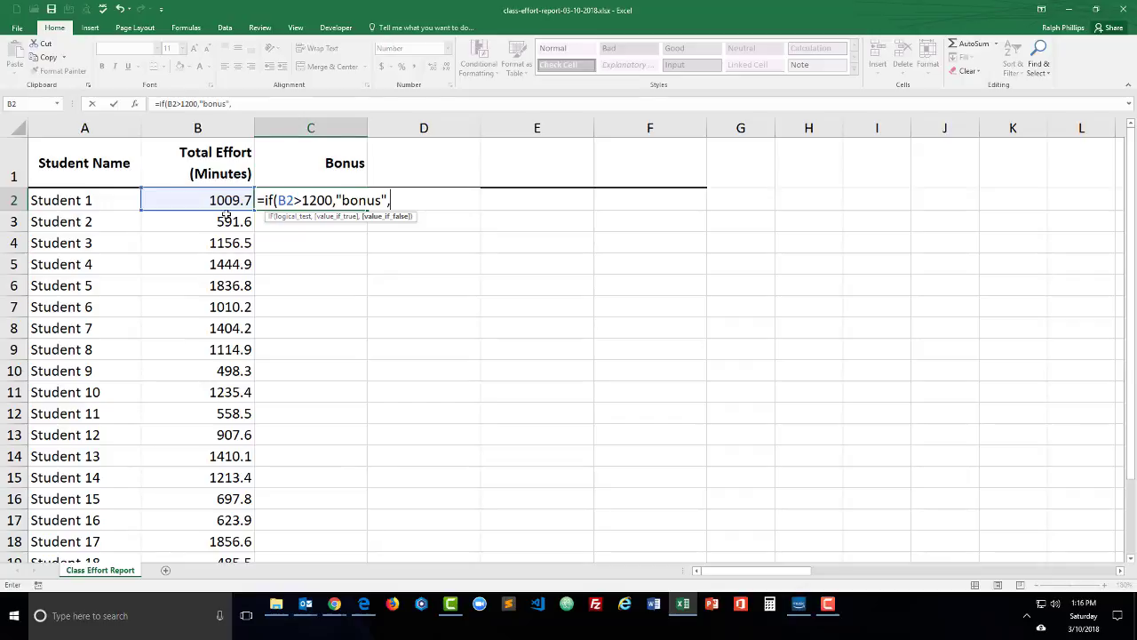
pyautogui.moveTo(406, 287)
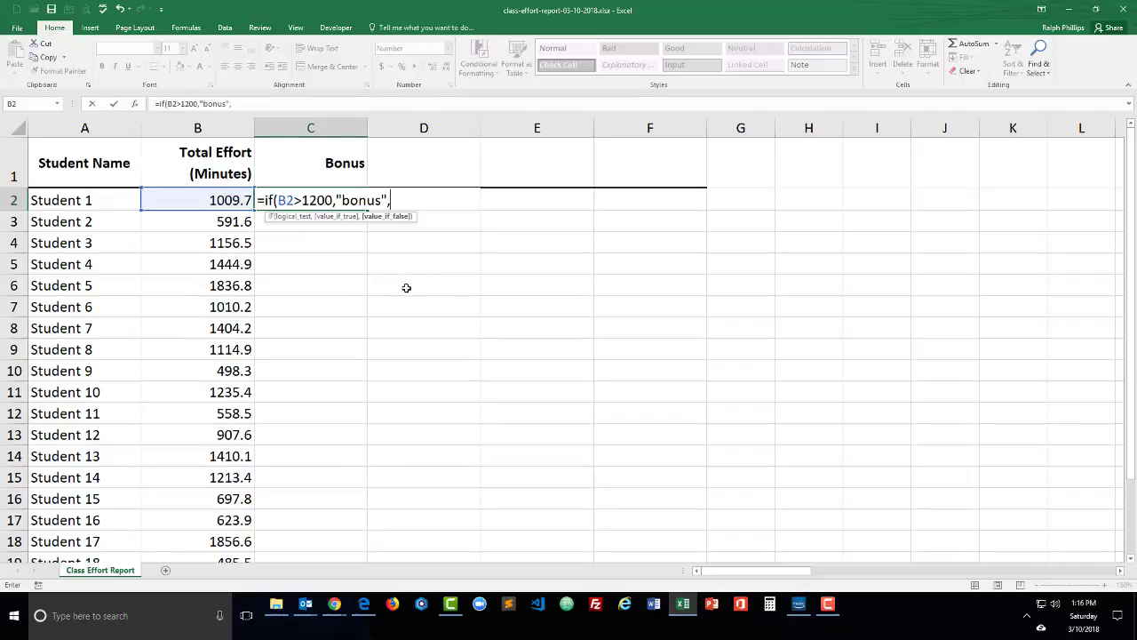
pyautogui.moveTo(408, 304)
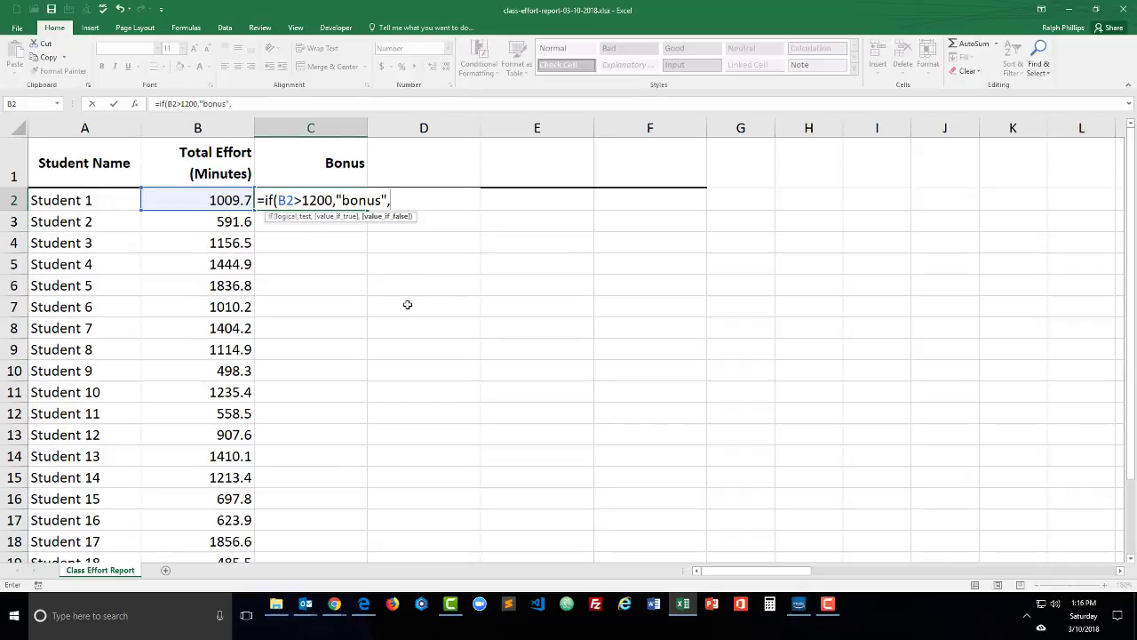
pyautogui.write('""')
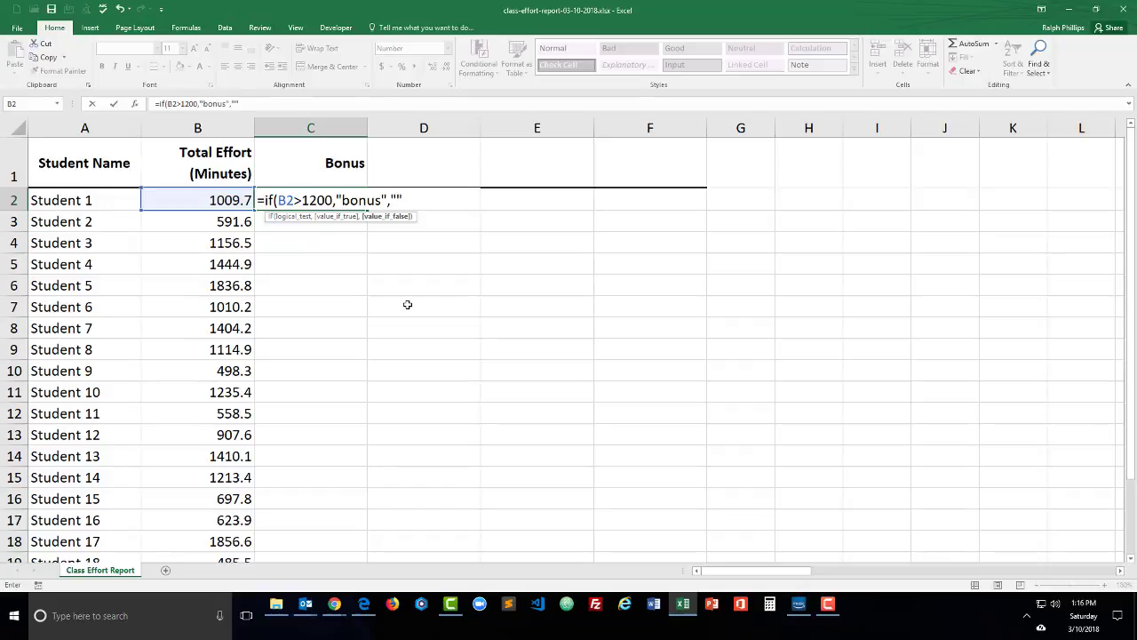
pyautogui.write(')')
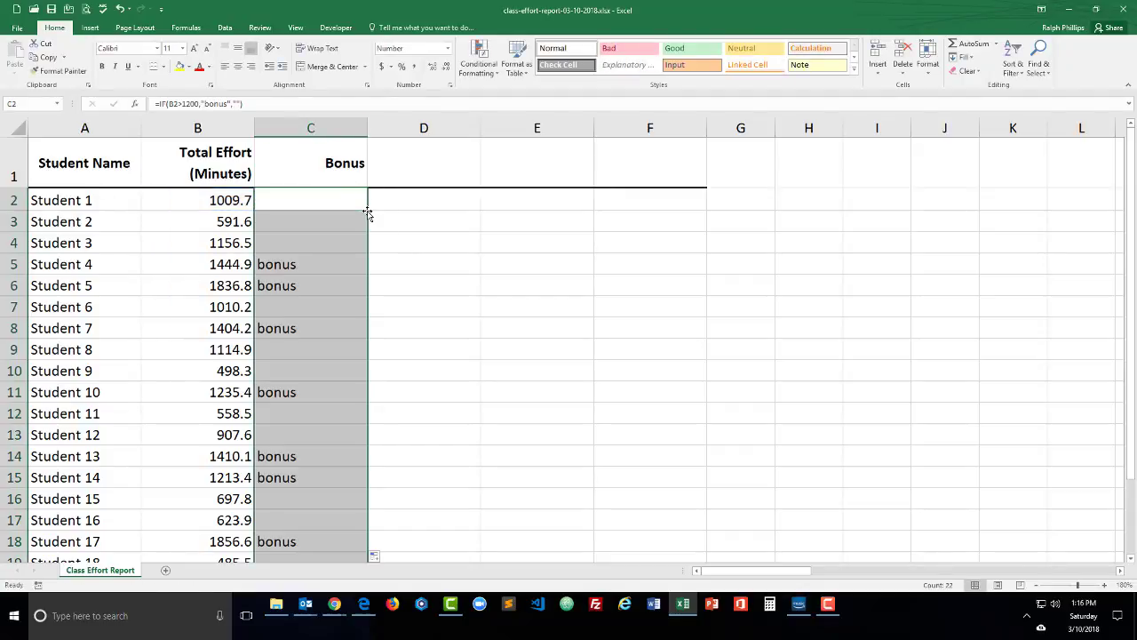
# Step: Inspect Student 5's copied formula, then reopen C2's IF formula for editing
pyautogui.click(310, 285)
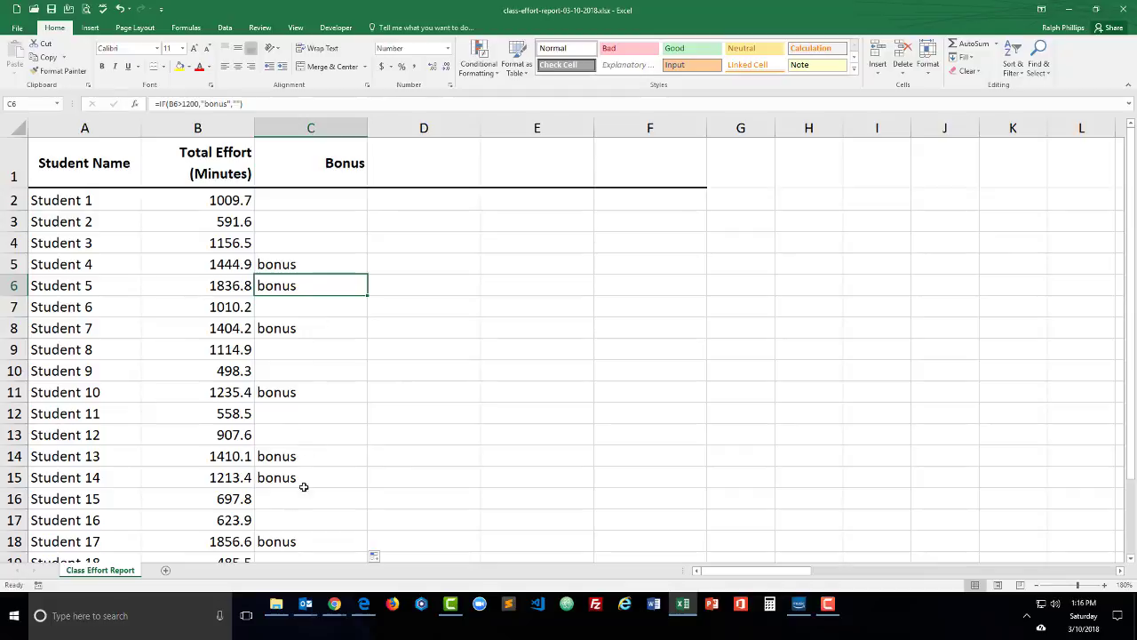
pyautogui.scroll(-3)
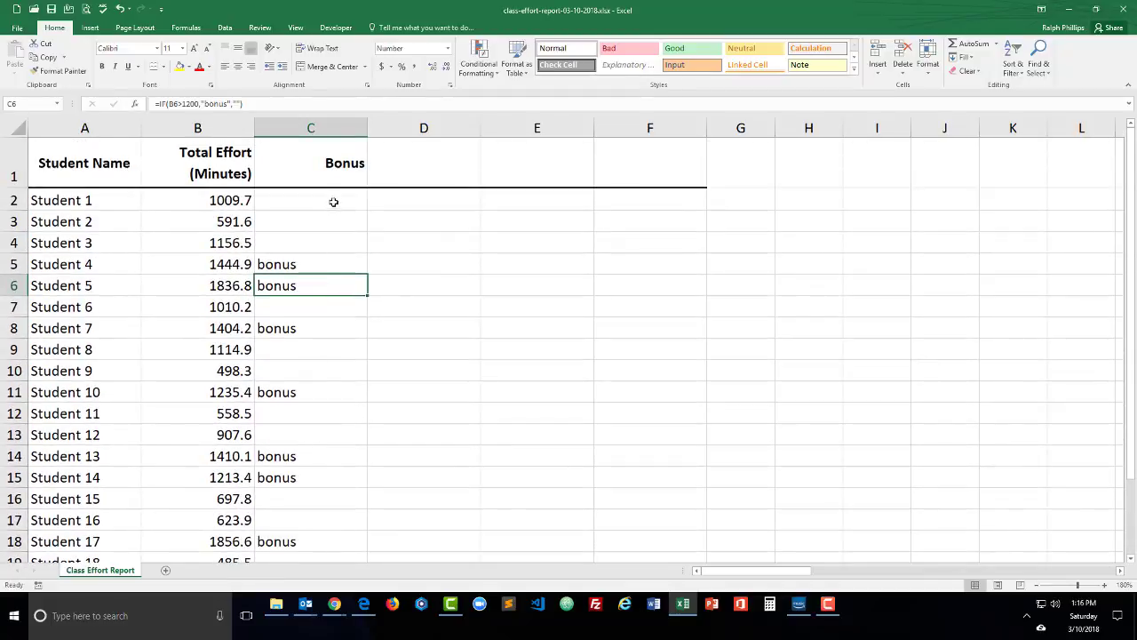
pyautogui.doubleClick(310, 200)
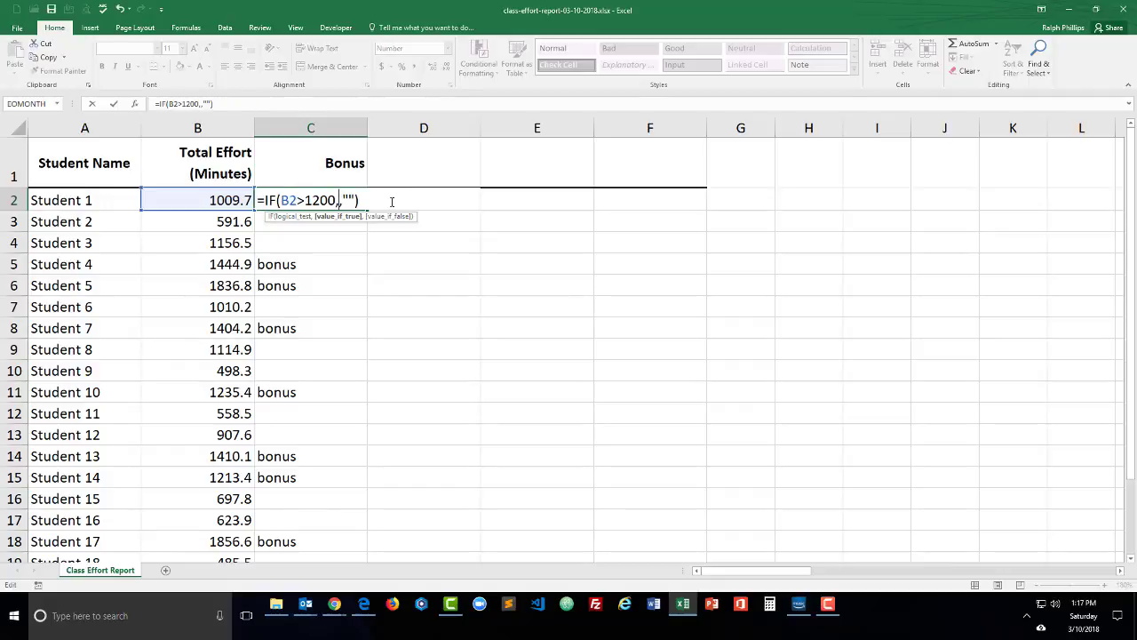
# Step: Change C2's true result to ((B2-1200)/60)/2, half the hours over 1200 minutes
pyautogui.write('(')
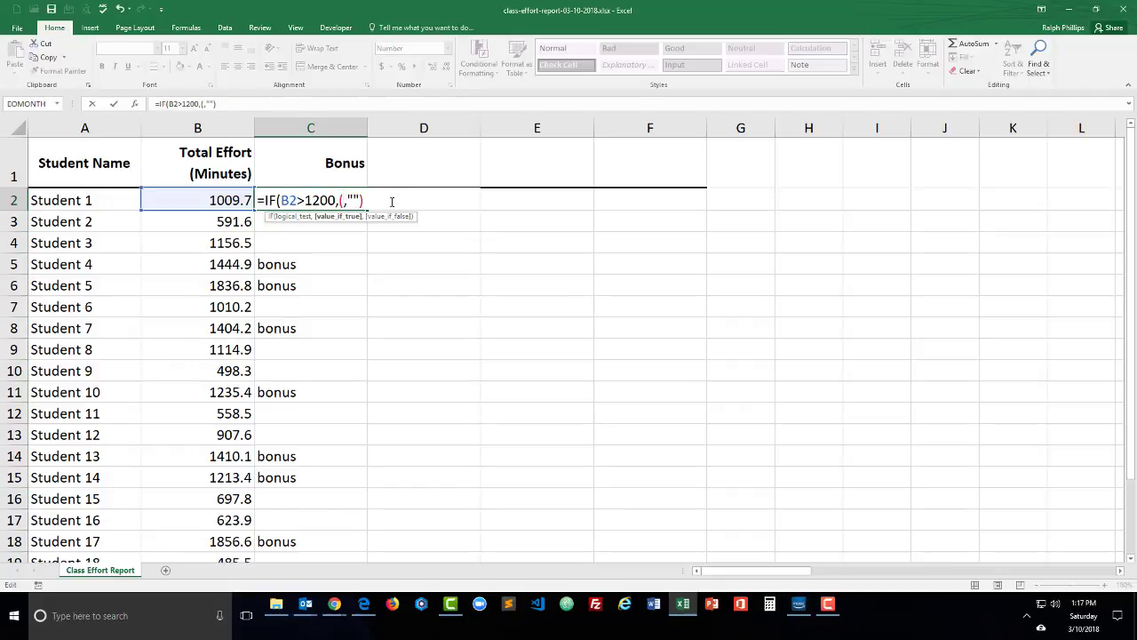
pyautogui.click(197, 200)
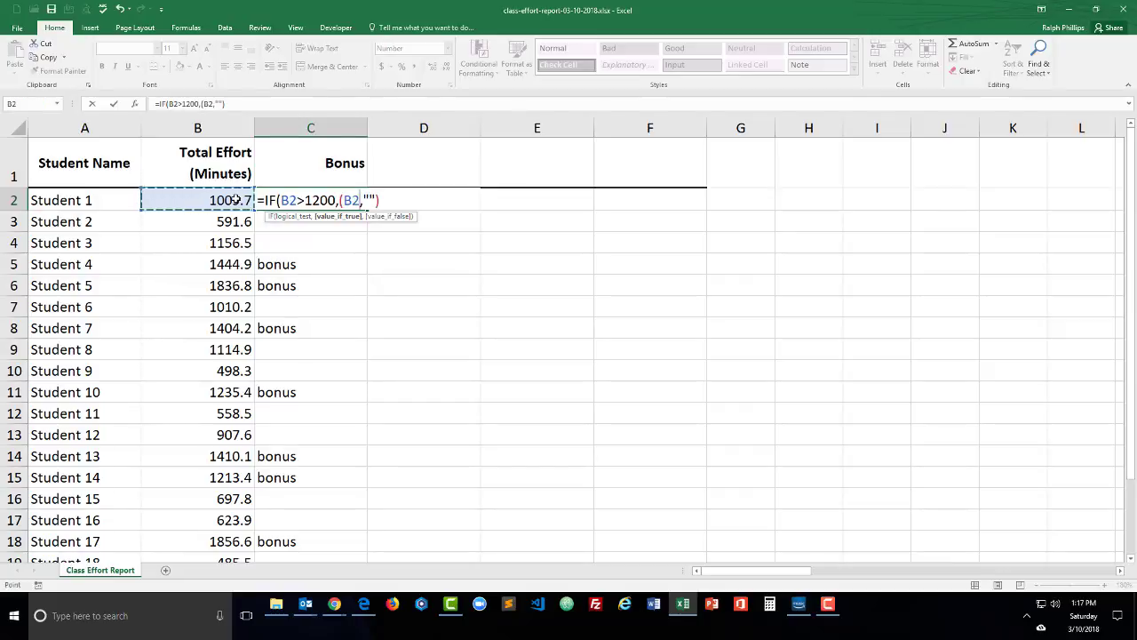
pyautogui.write('-1200')
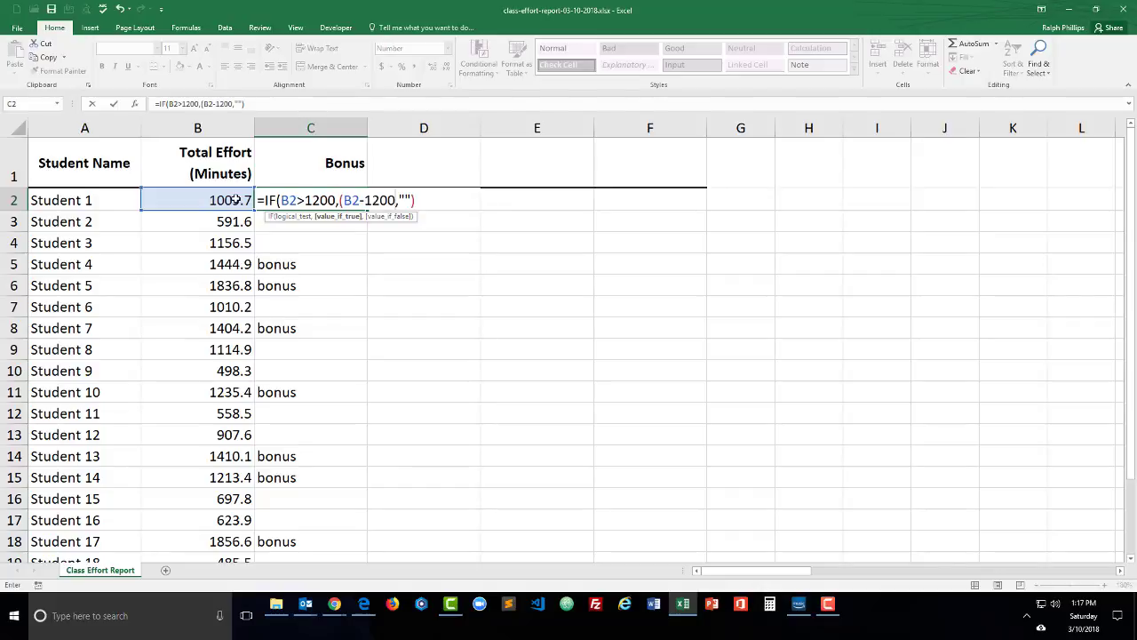
pyautogui.write(')')
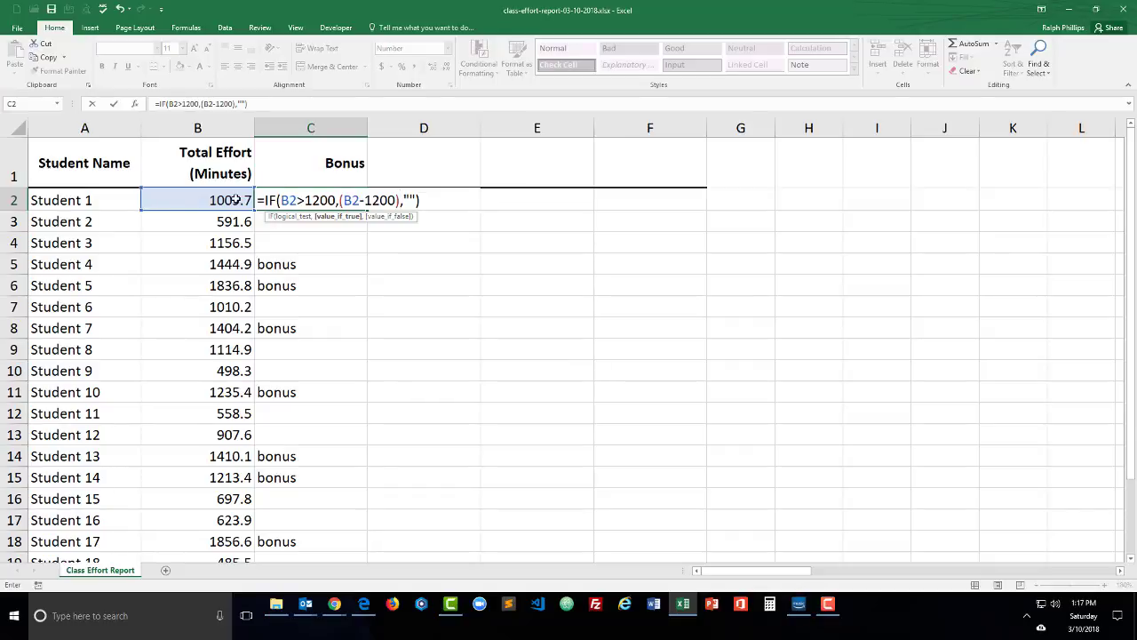
pyautogui.write('/60')
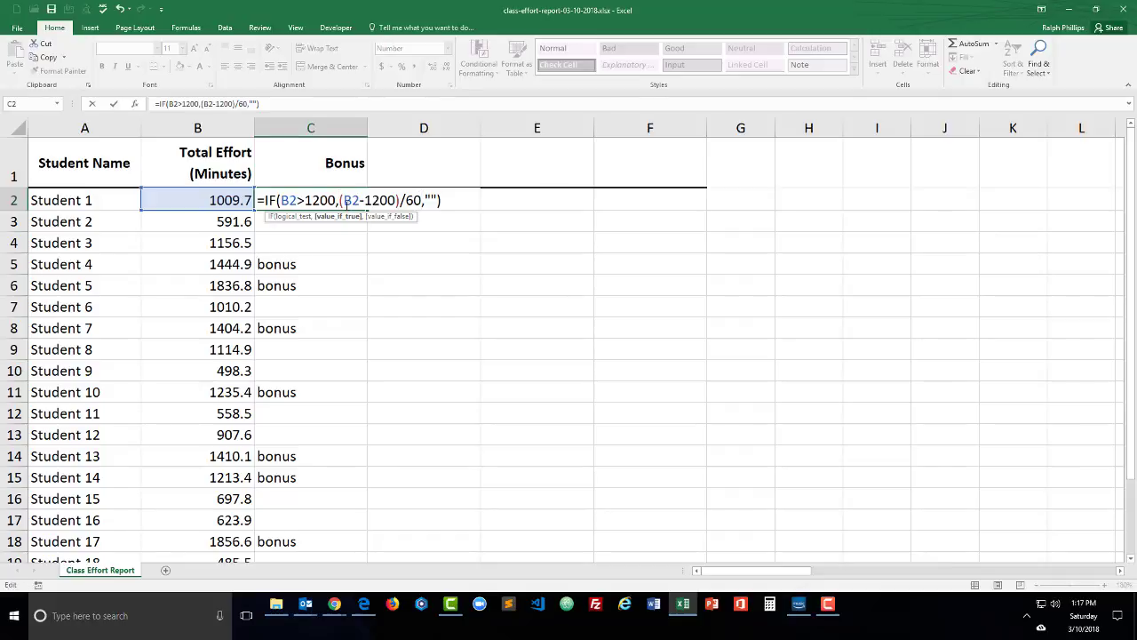
pyautogui.write('(')
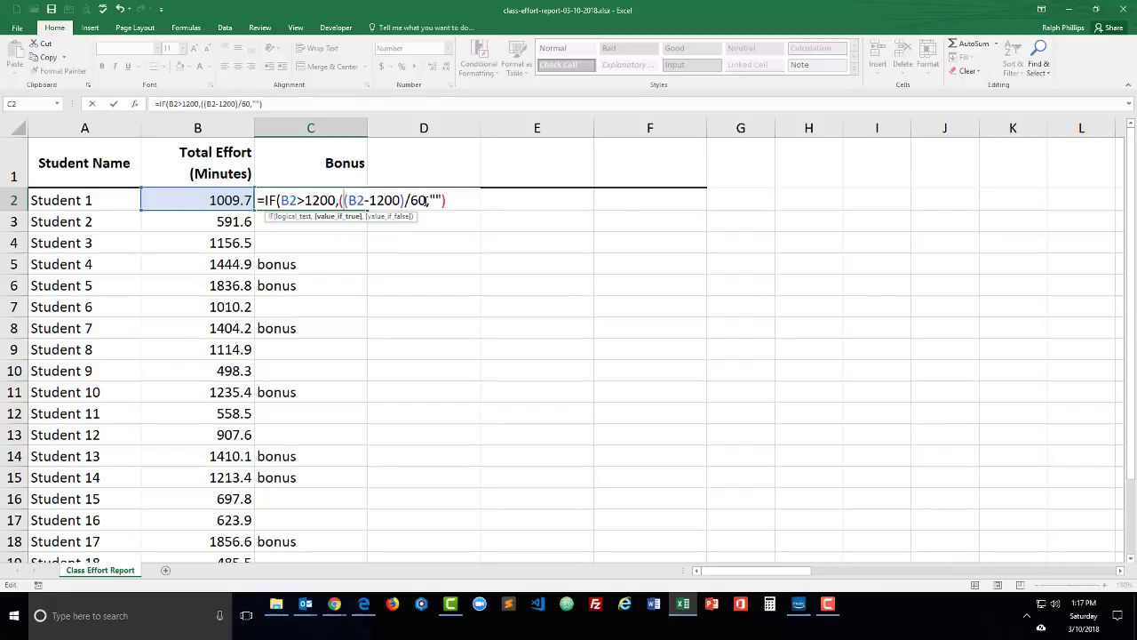
pyautogui.write(',')
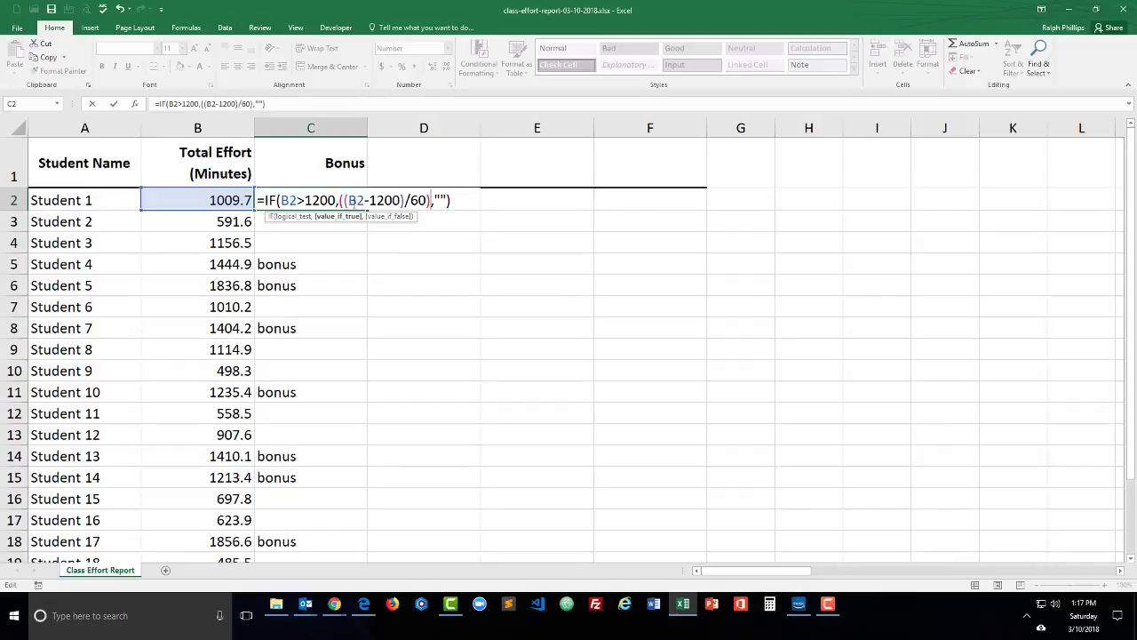
pyautogui.write('/')
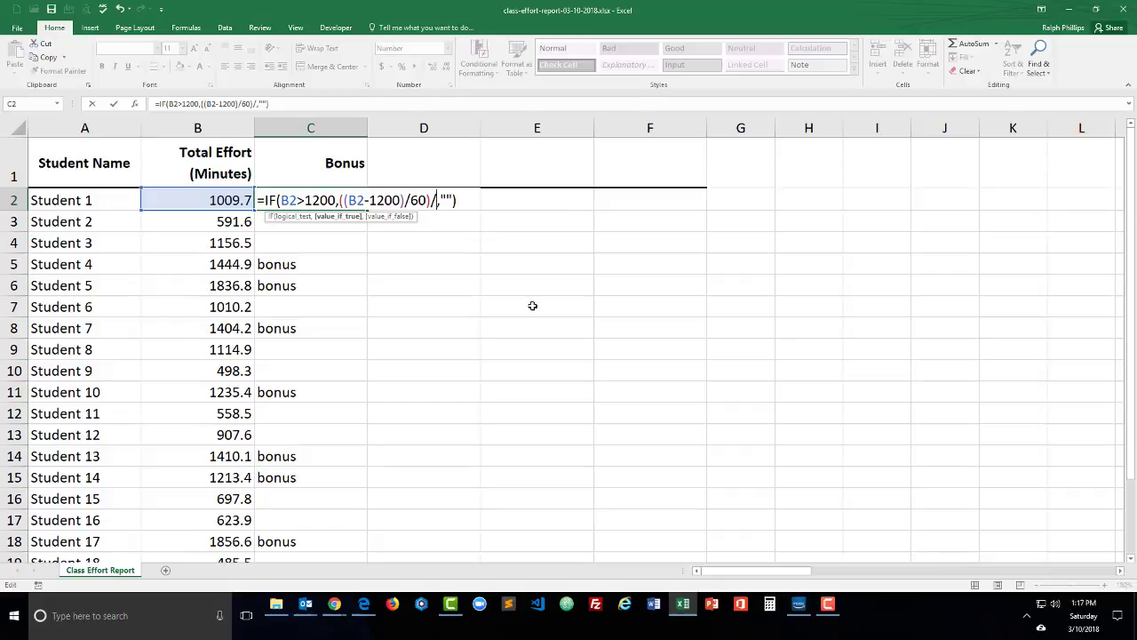
pyautogui.write('2')
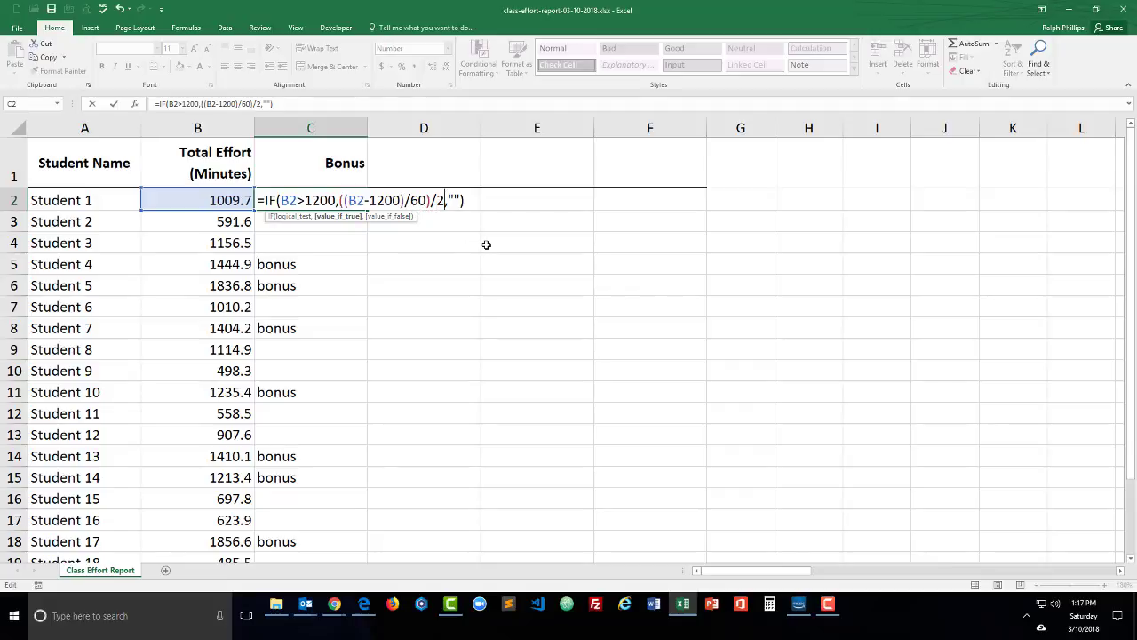
pyautogui.press('Escape')
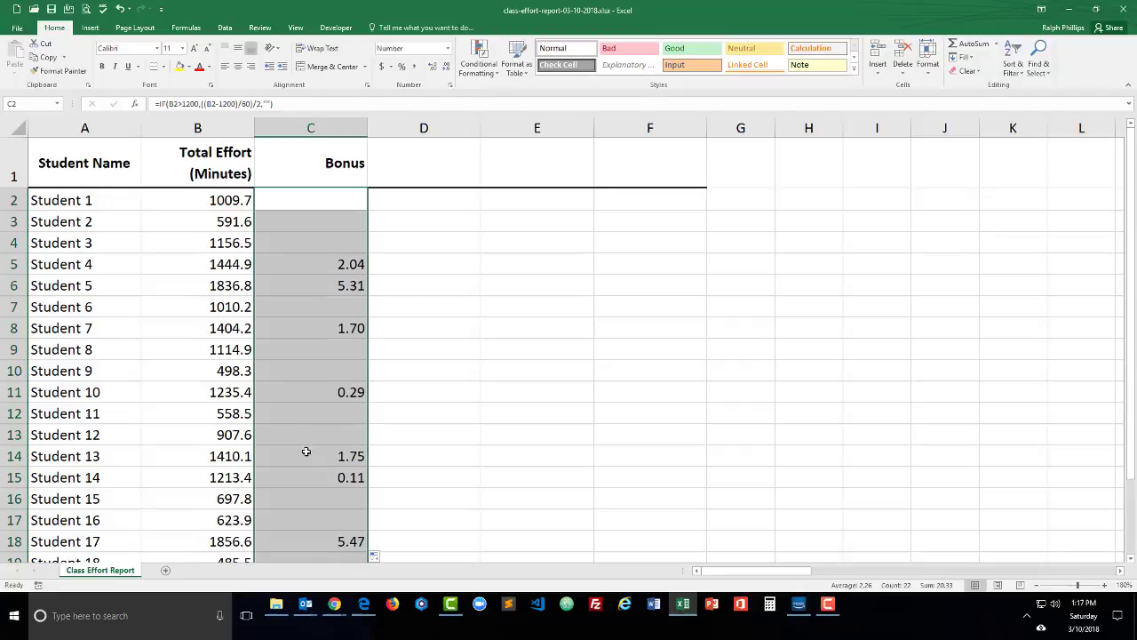
pyautogui.moveTo(312, 412)
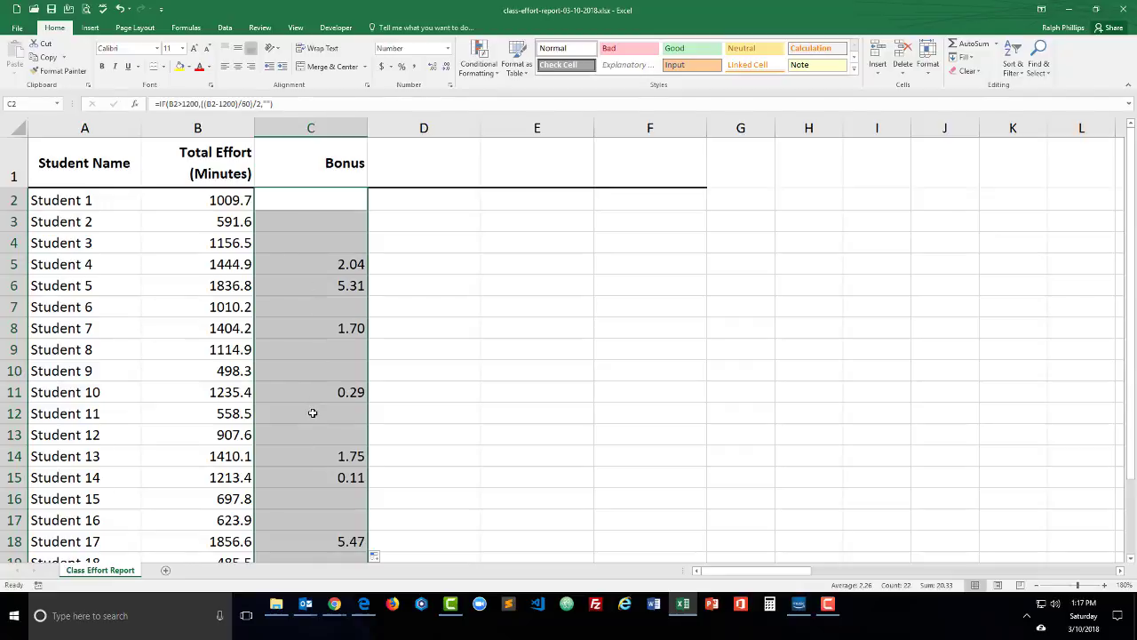
# Step: Check the bonus formulas in C12 and C6, then reopen C2's formula
pyautogui.click(311, 413)
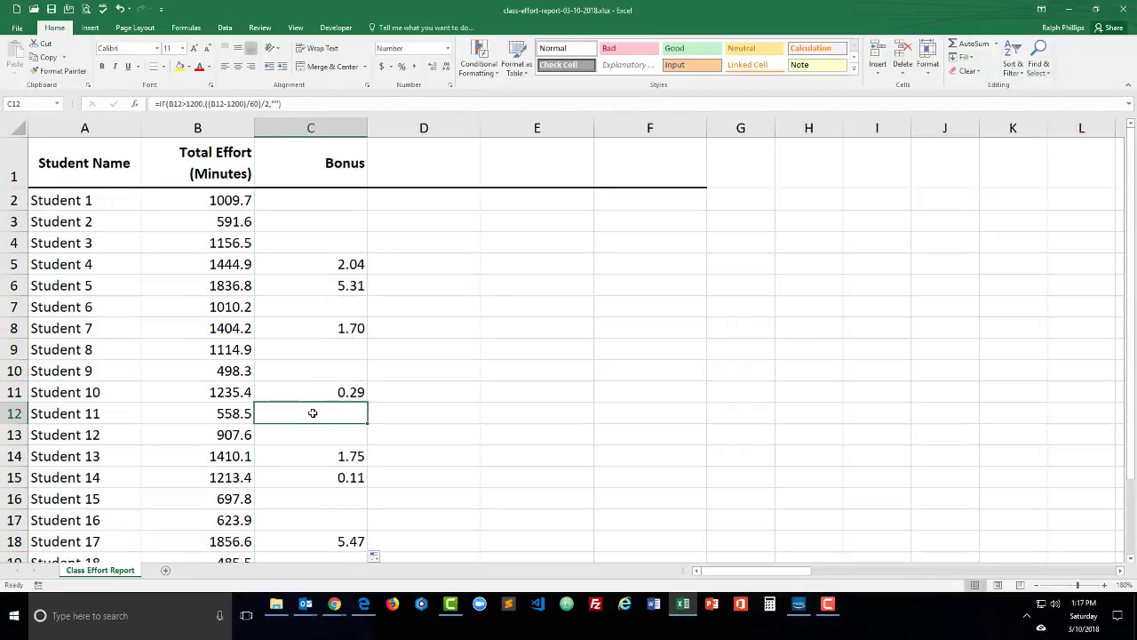
pyautogui.click(310, 286)
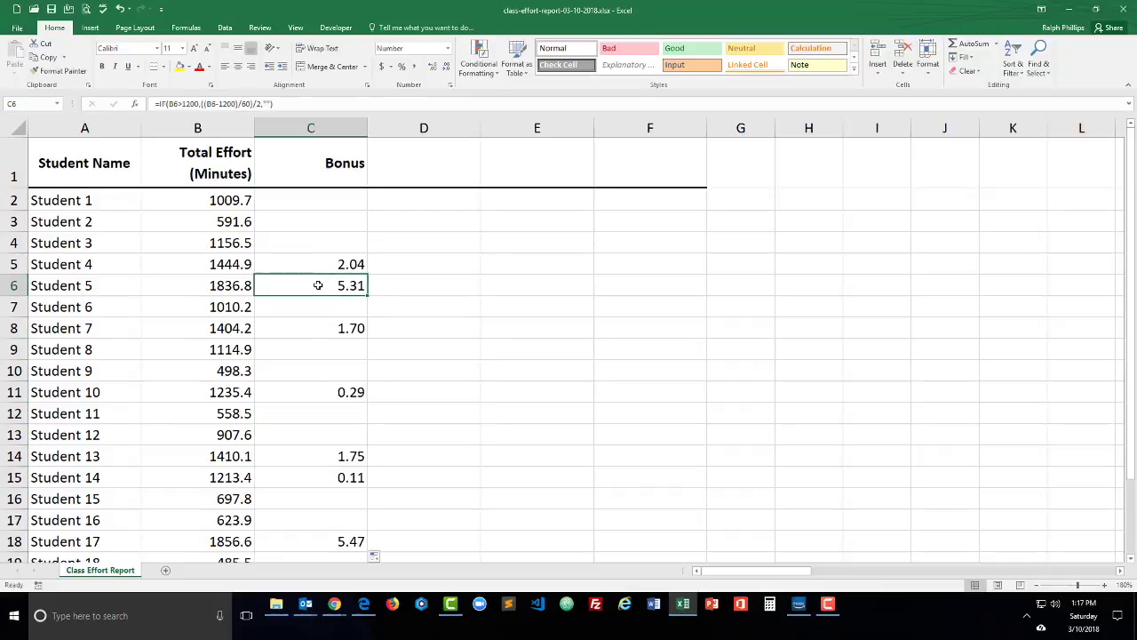
pyautogui.scroll(-3)
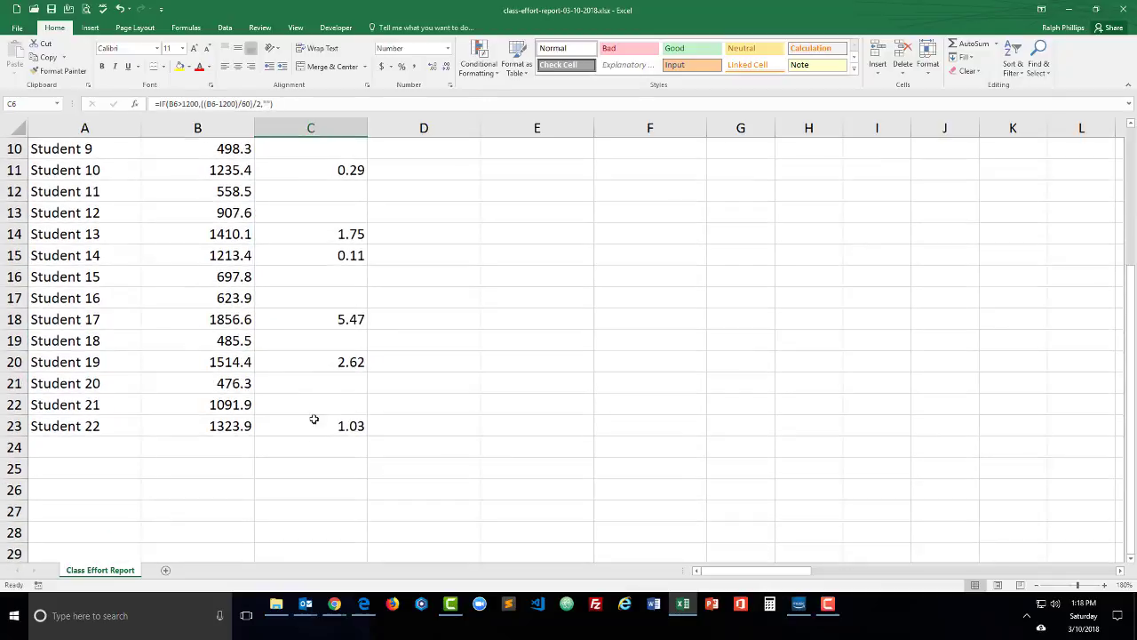
pyautogui.scroll(3)
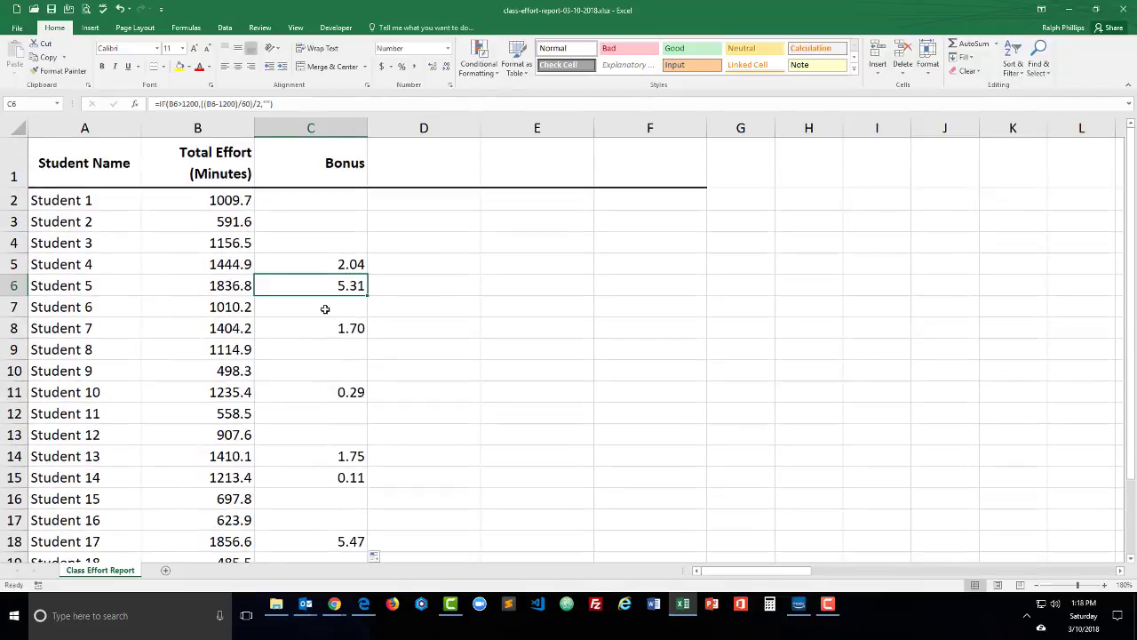
pyautogui.click(310, 200)
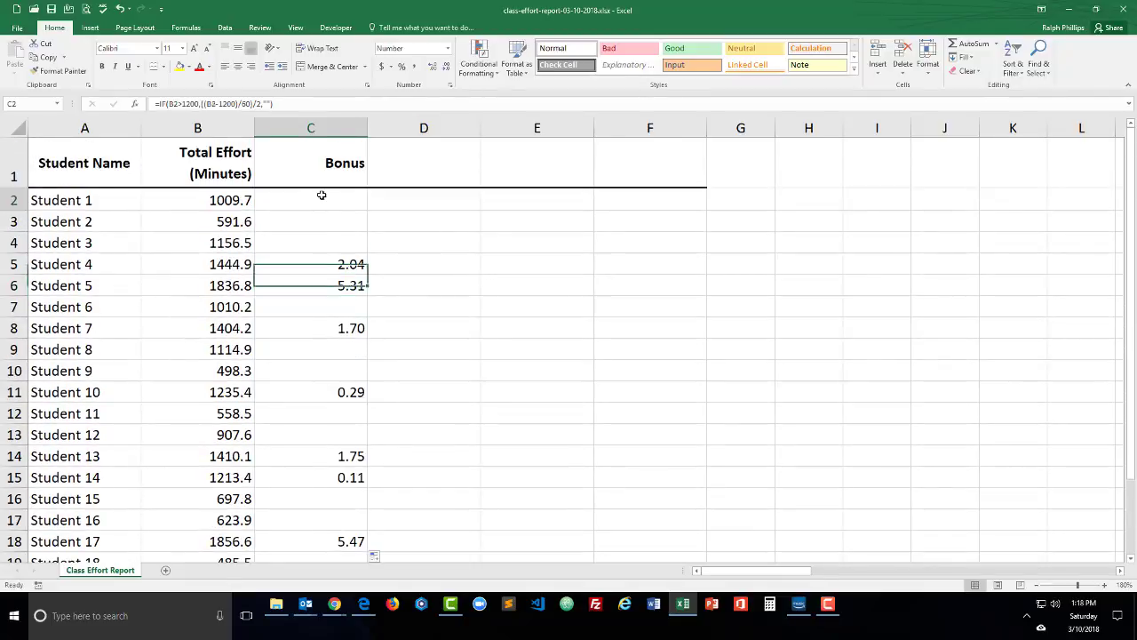
pyautogui.doubleClick(310, 199)
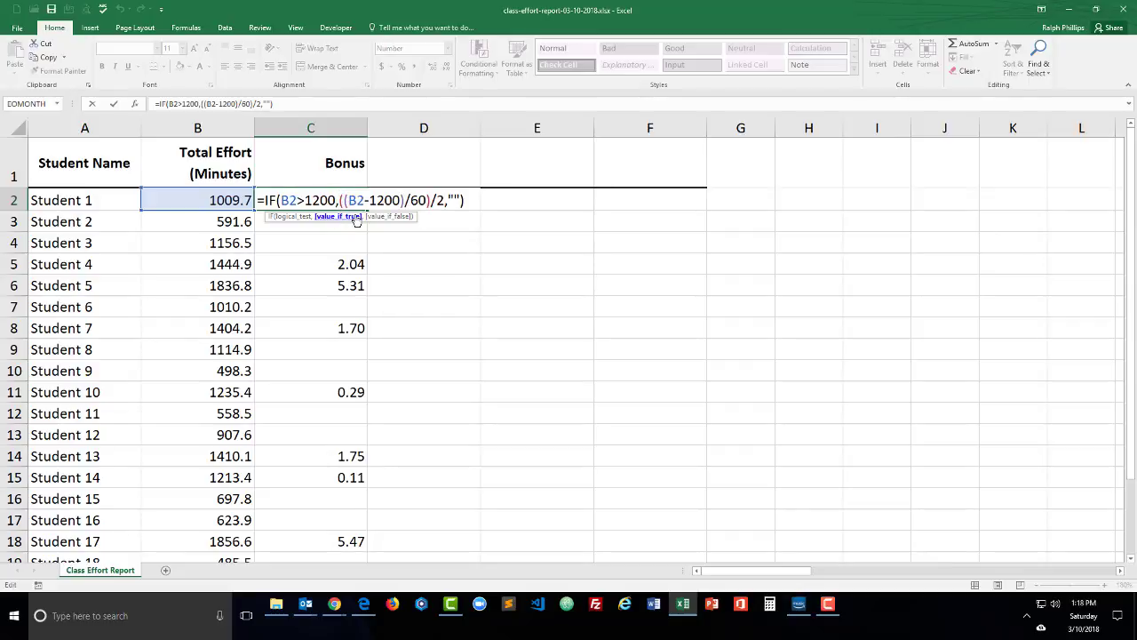
# Step: Wrap the bonus expression in MIN(...,5) so no bonus exceeds 5
pyautogui.write('min(')
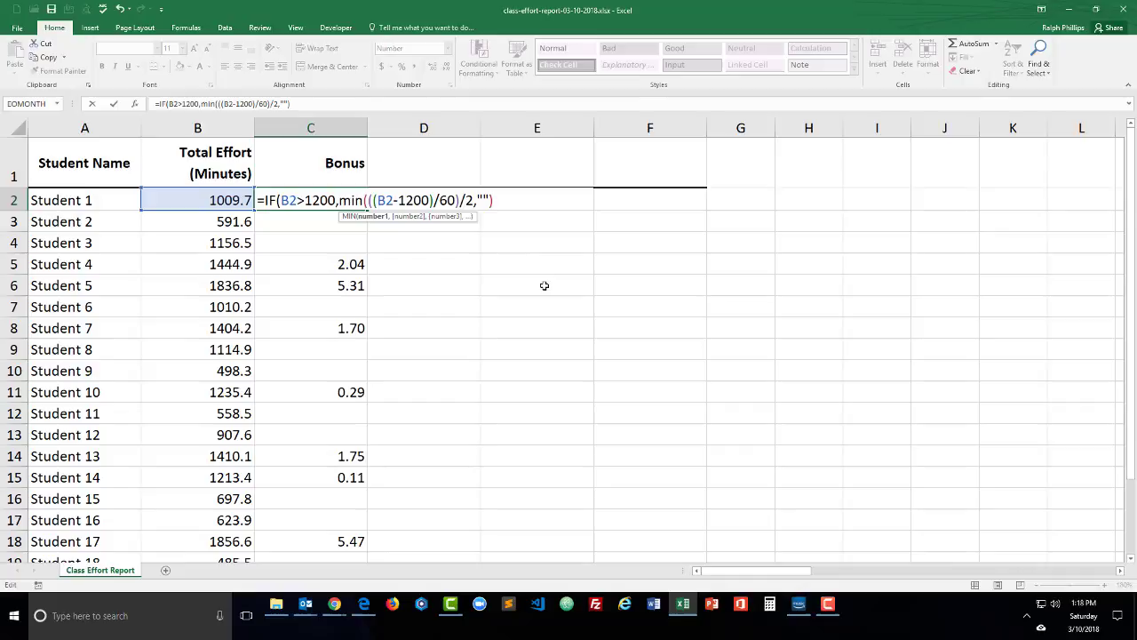
pyautogui.write(',')
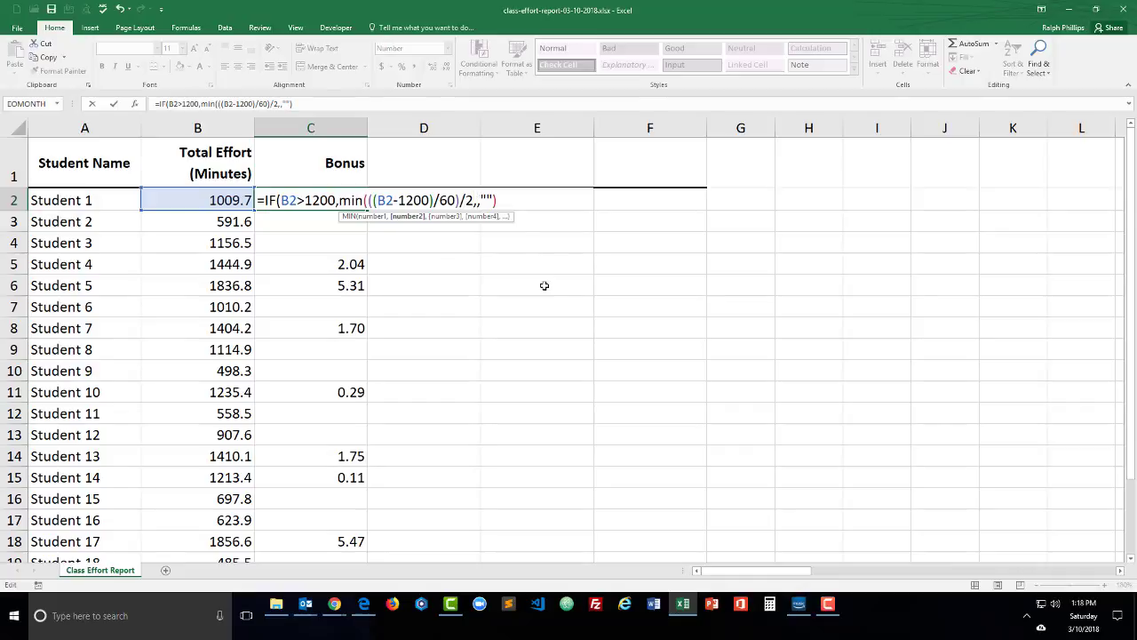
pyautogui.moveTo(469, 301)
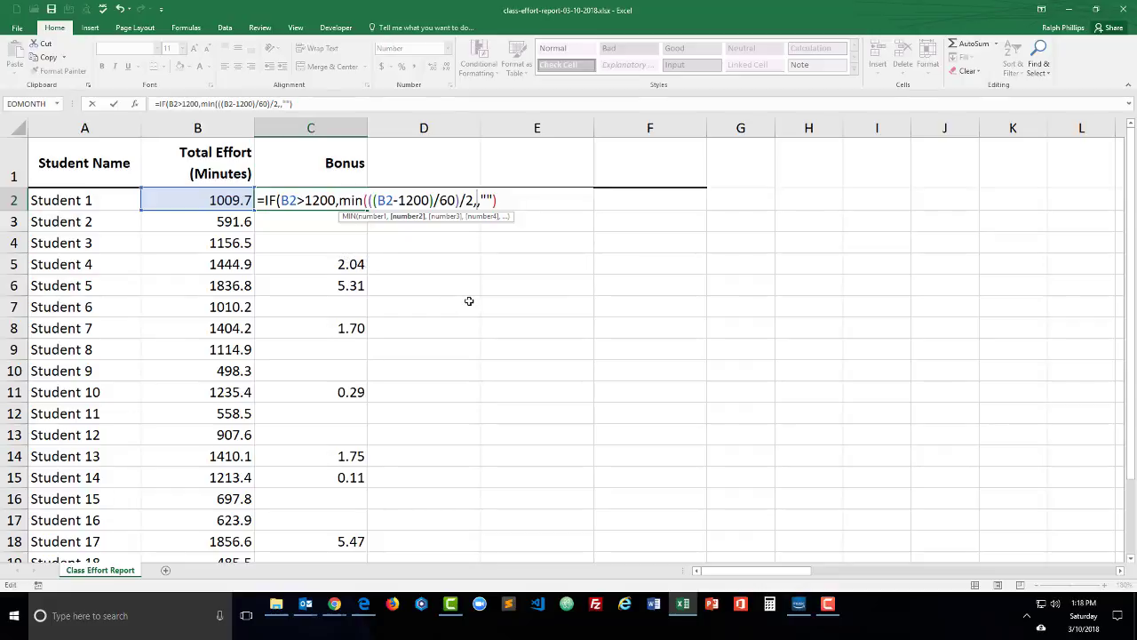
pyautogui.write('5')
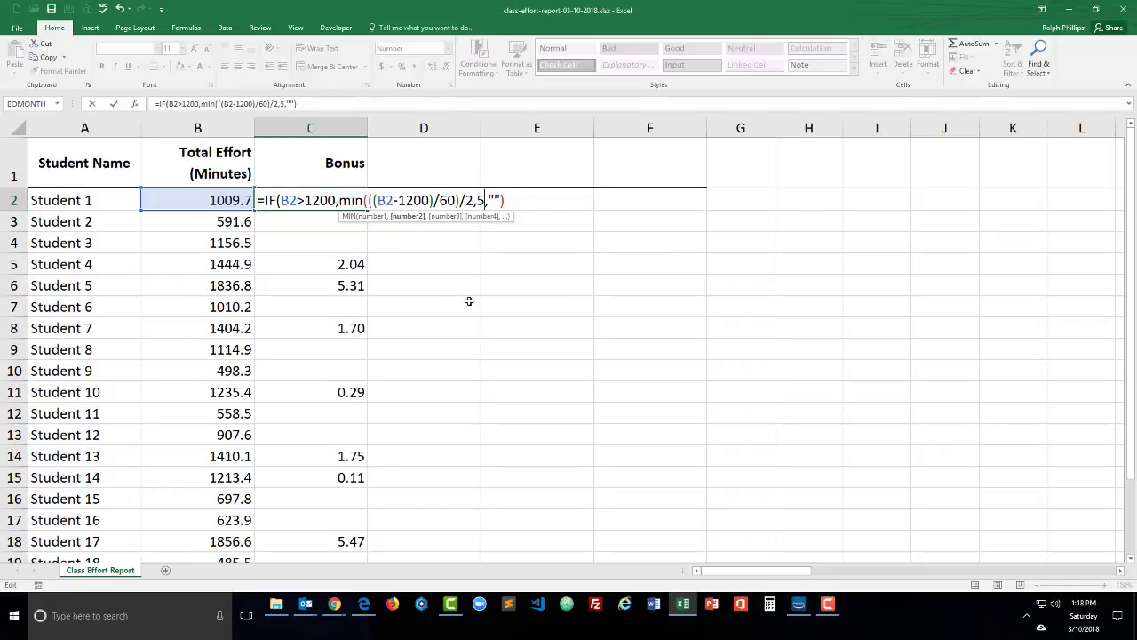
pyautogui.write(')')
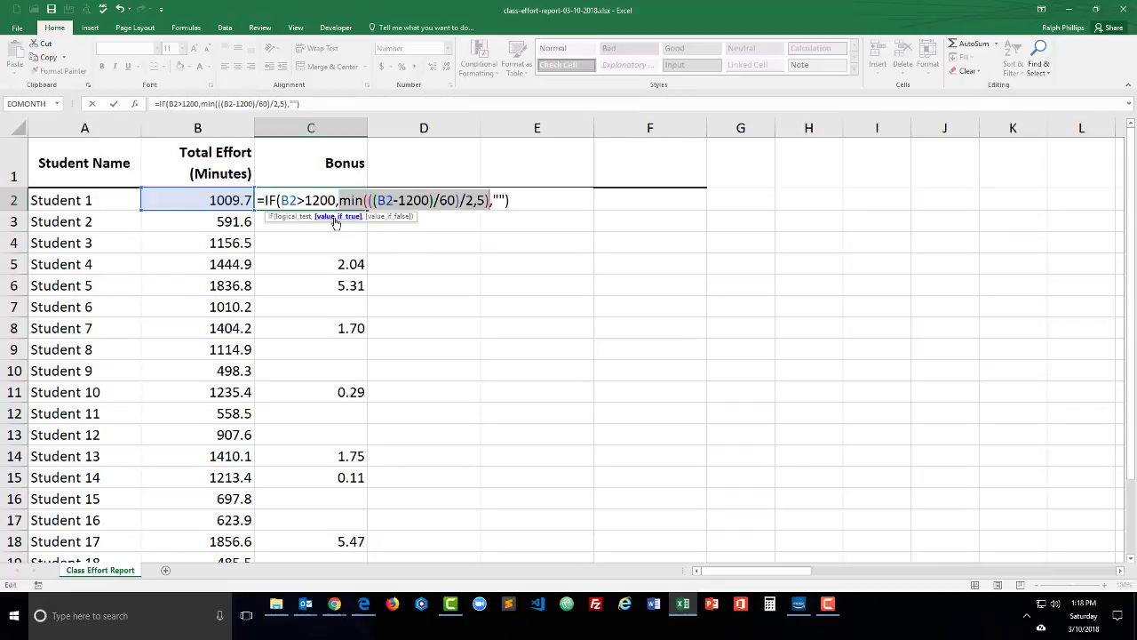
pyautogui.moveTo(345, 220)
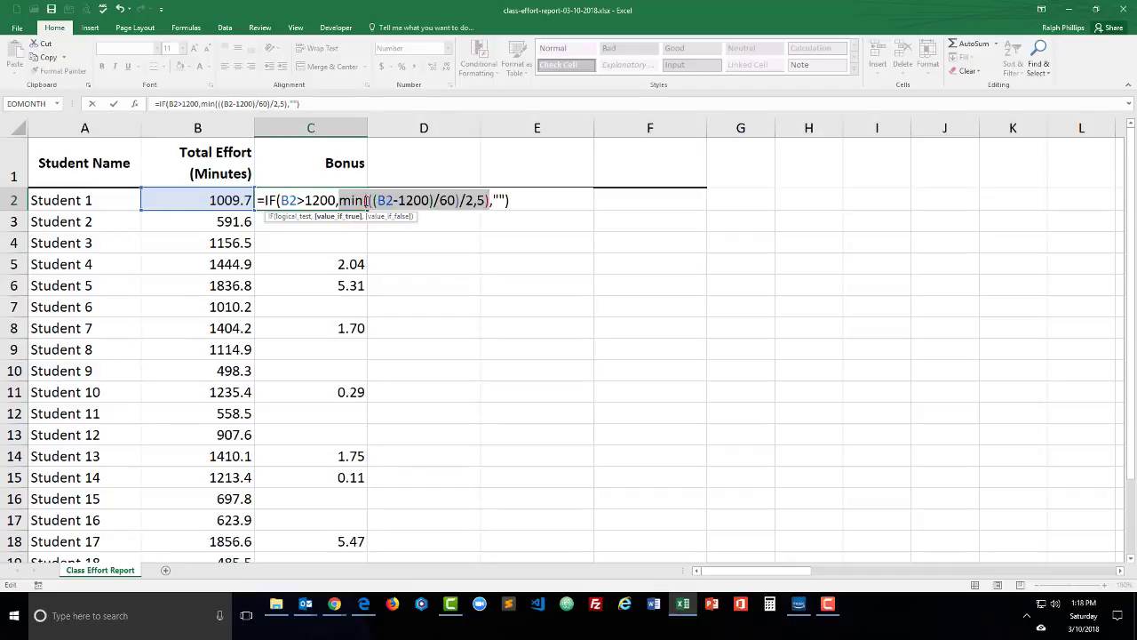
pyautogui.moveTo(472, 211)
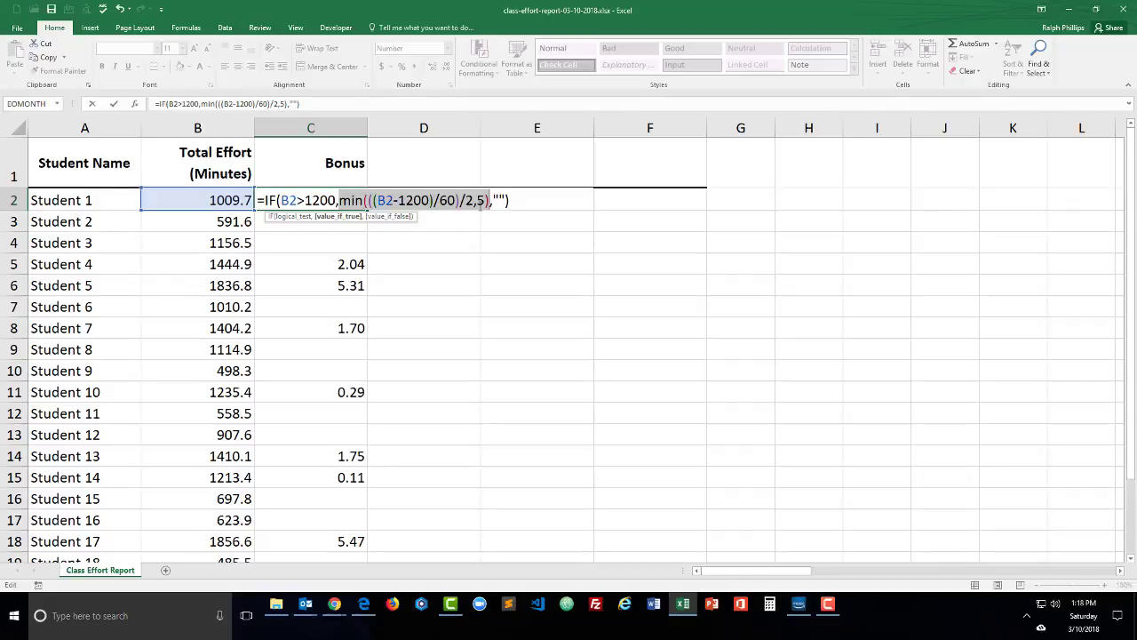
pyautogui.press('Escape')
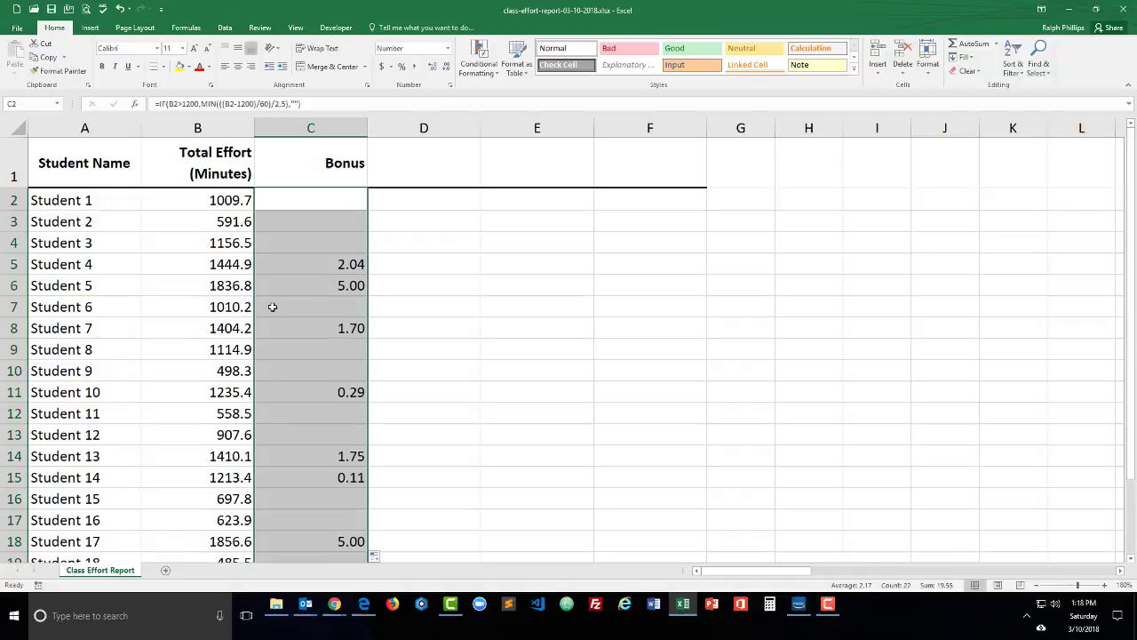
# Step: Check the capped formulas for Students 5 and 17, then reopen C2's formula
pyautogui.click(310, 285)
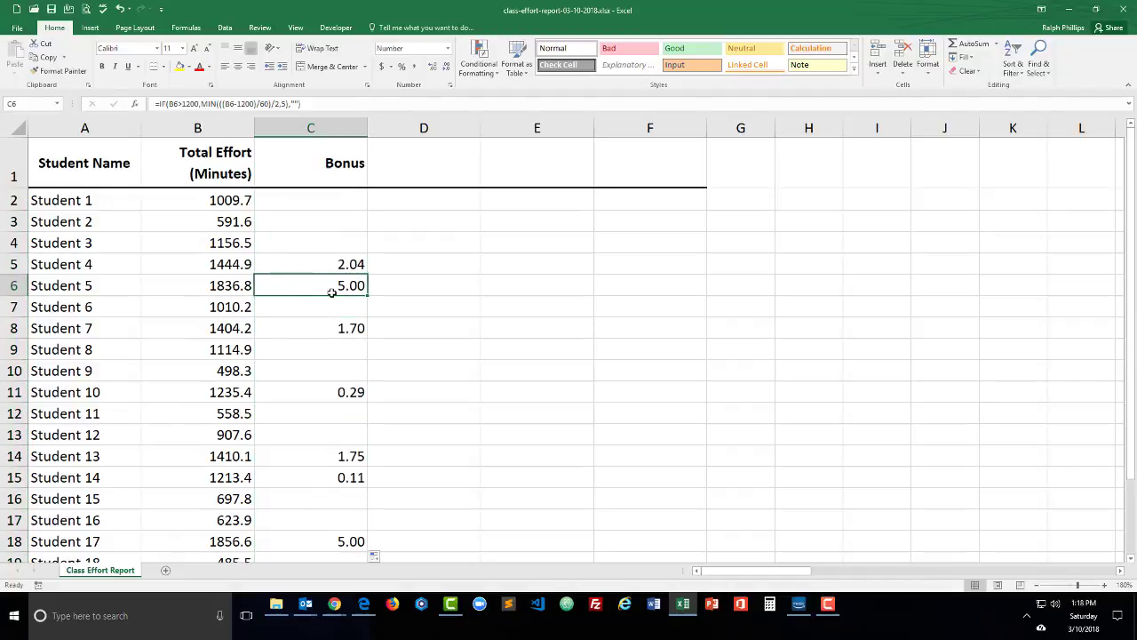
pyautogui.moveTo(310, 323)
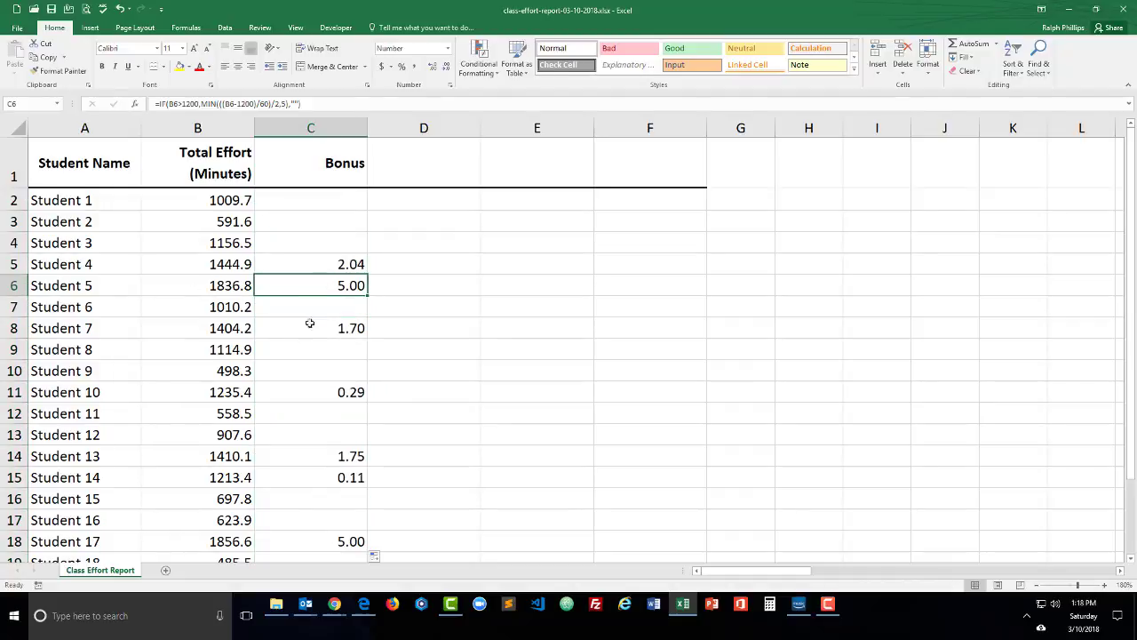
pyautogui.scroll(-3)
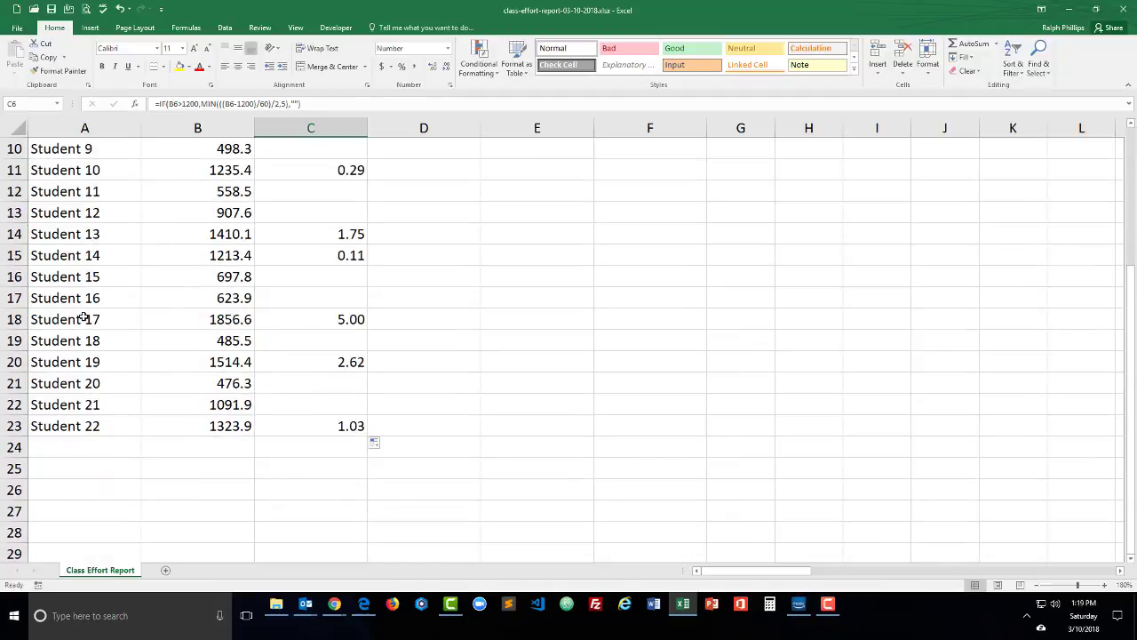
pyautogui.click(310, 319)
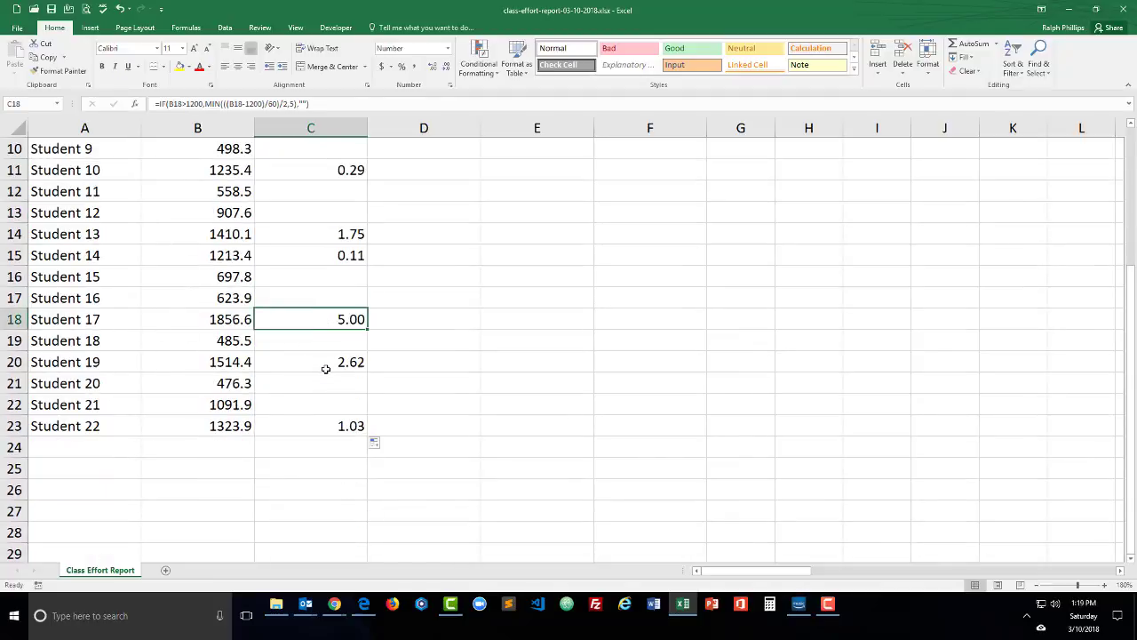
pyautogui.scroll(3)
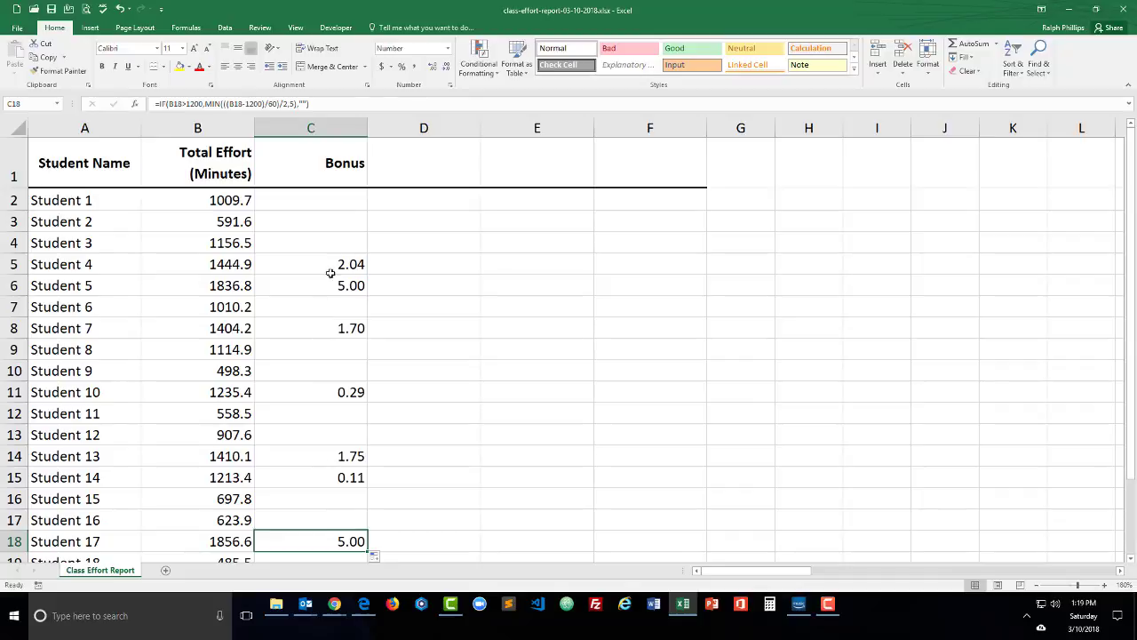
pyautogui.doubleClick(311, 200)
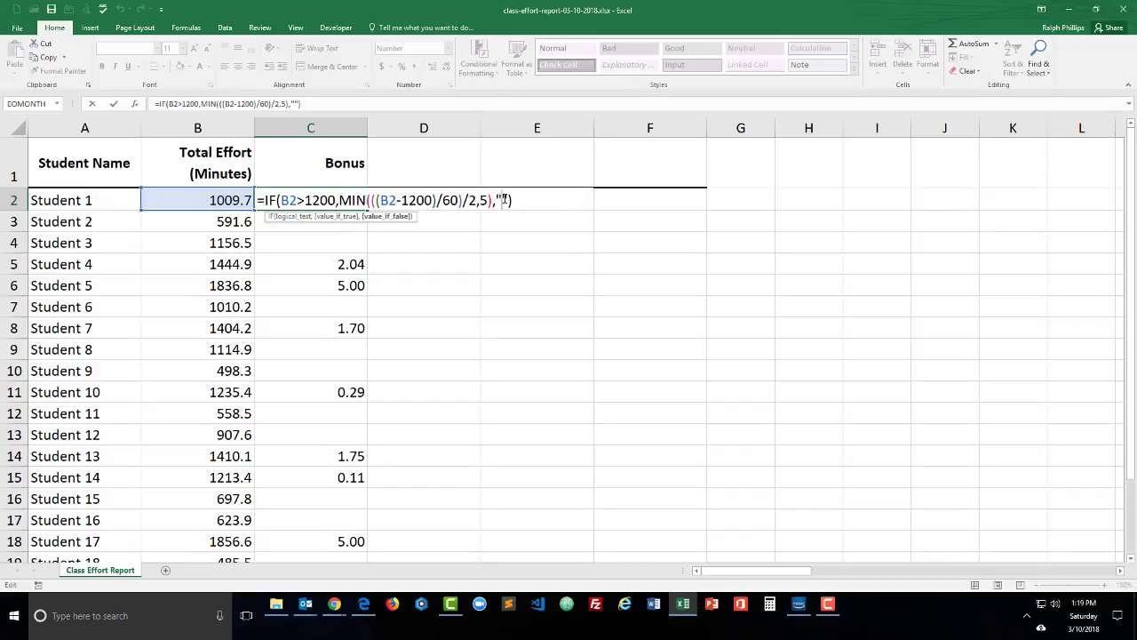
pyautogui.press('Escape')
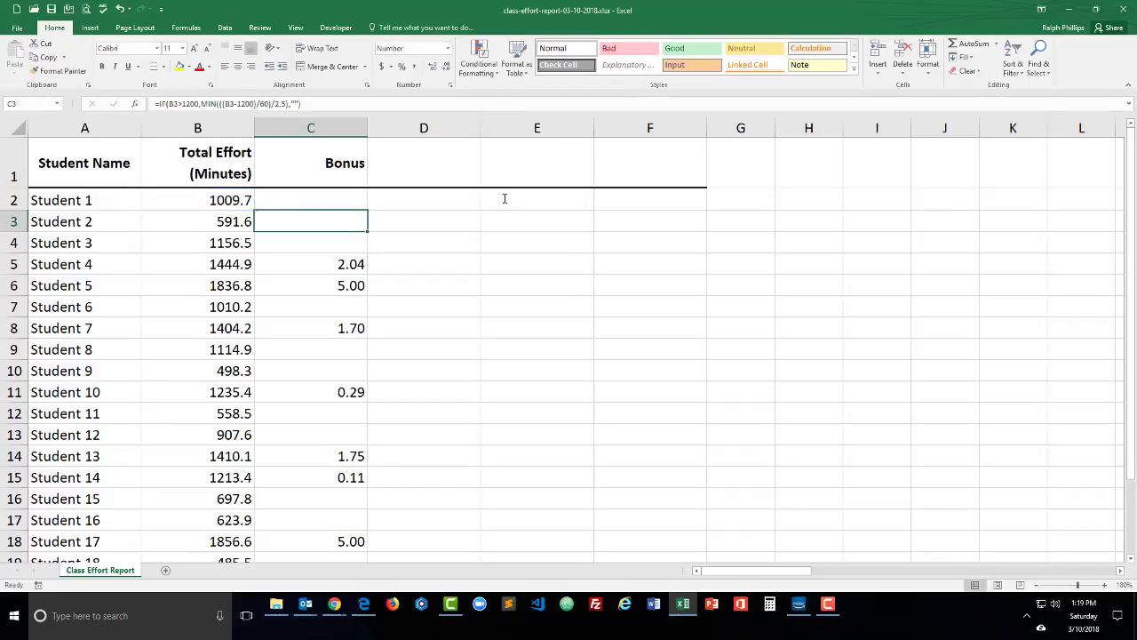
pyautogui.click(310, 200)
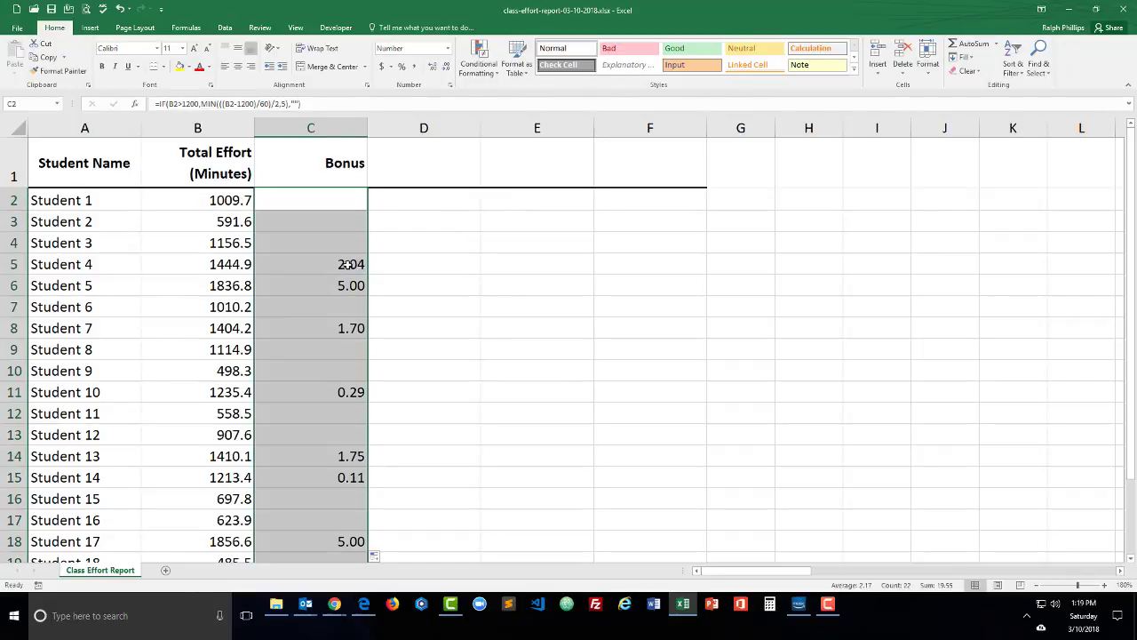
pyautogui.moveTo(321, 268)
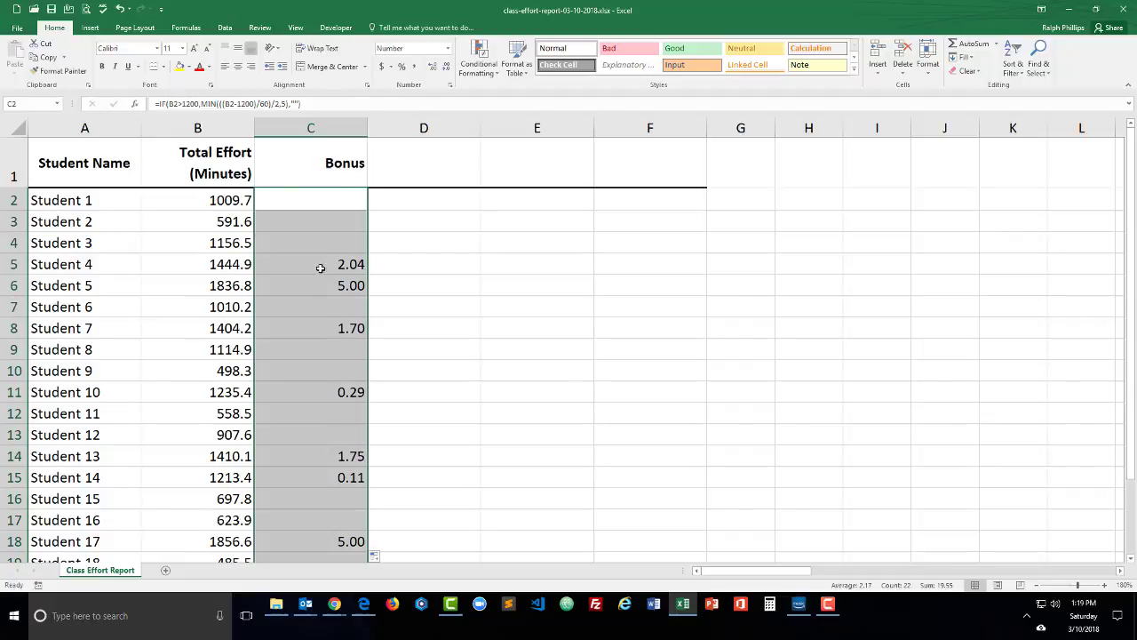
pyautogui.moveTo(308, 300)
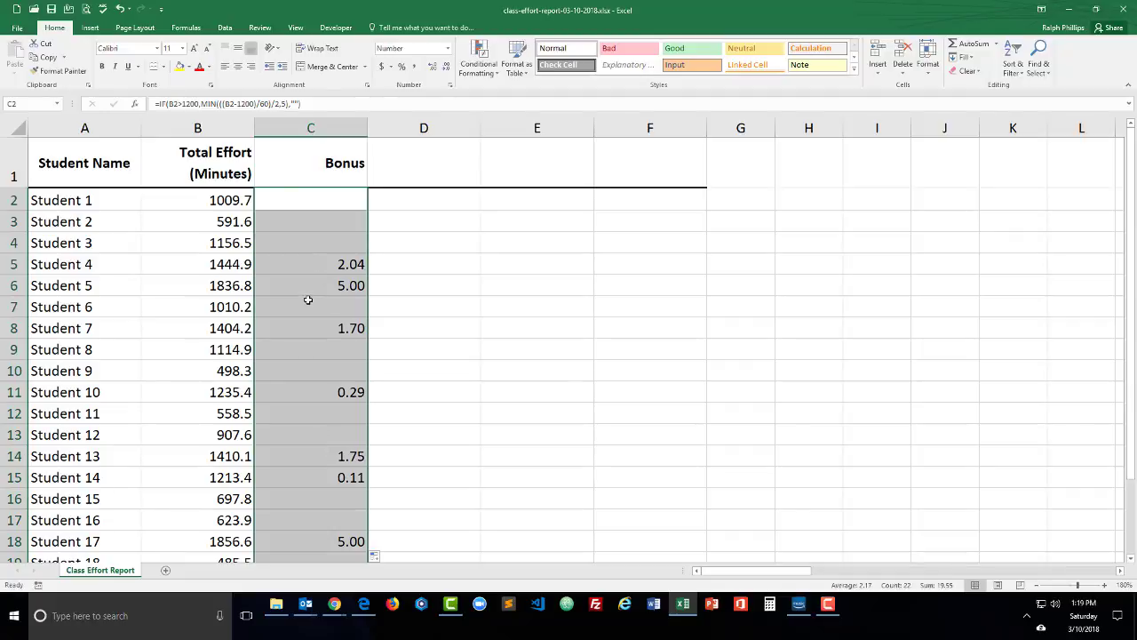